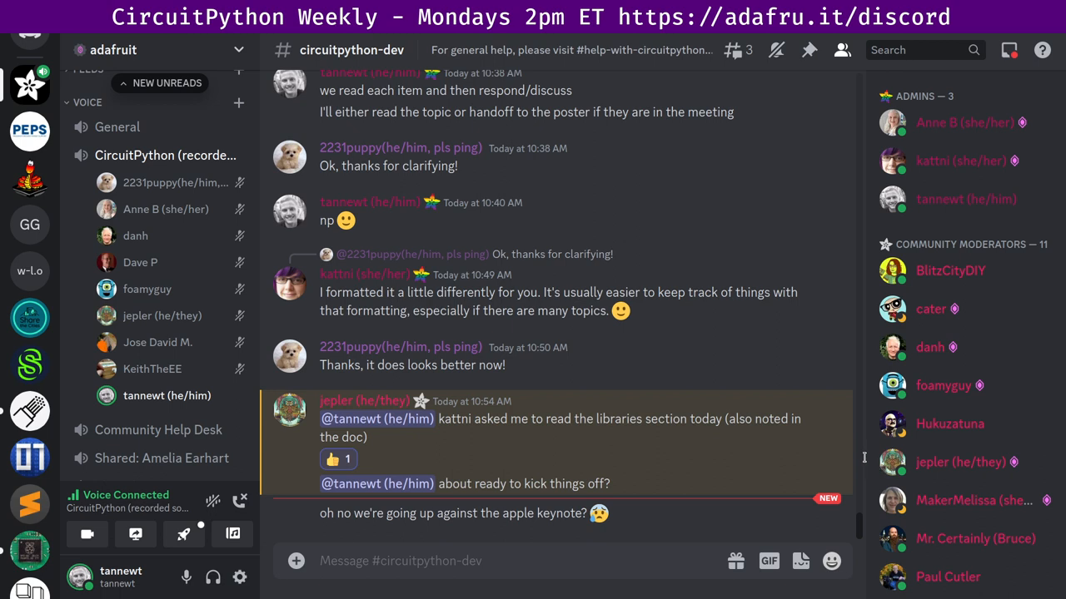
pyautogui.moveTo(986, 279)
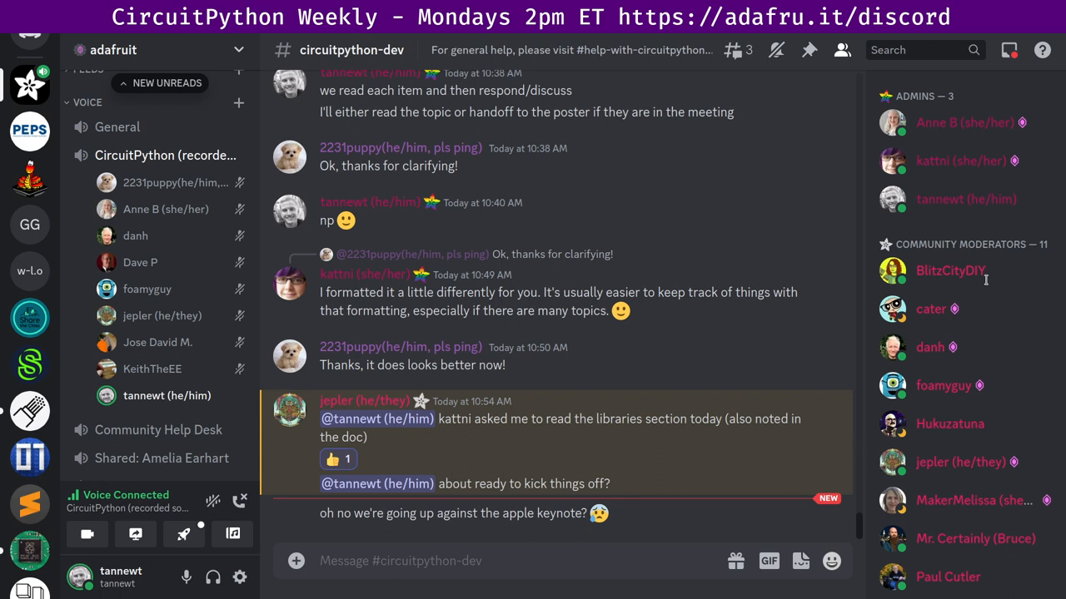
pyautogui.moveTo(939, 369)
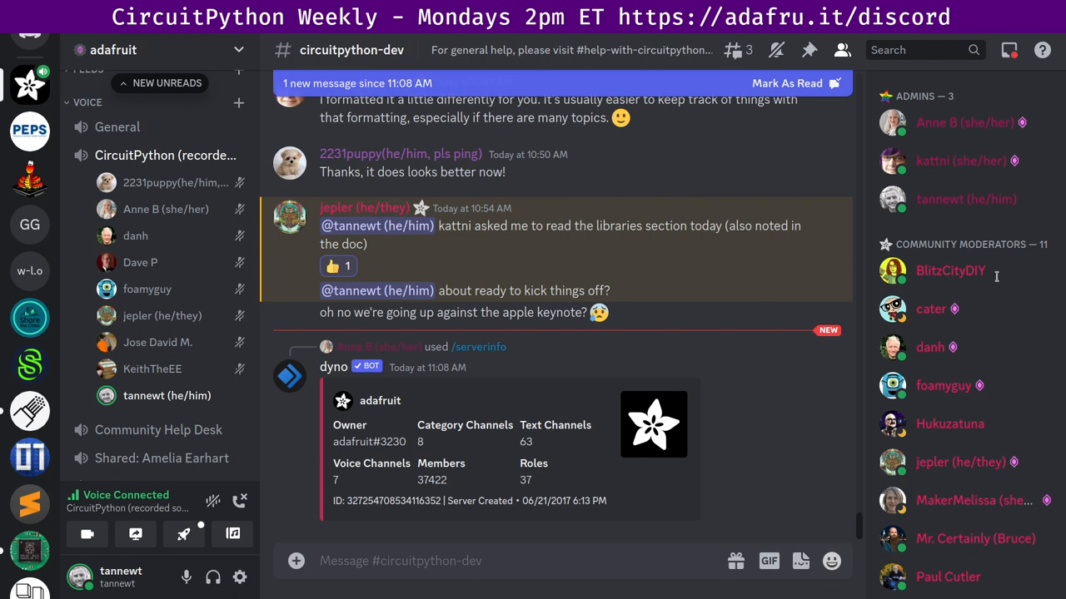
pyautogui.moveTo(984, 359)
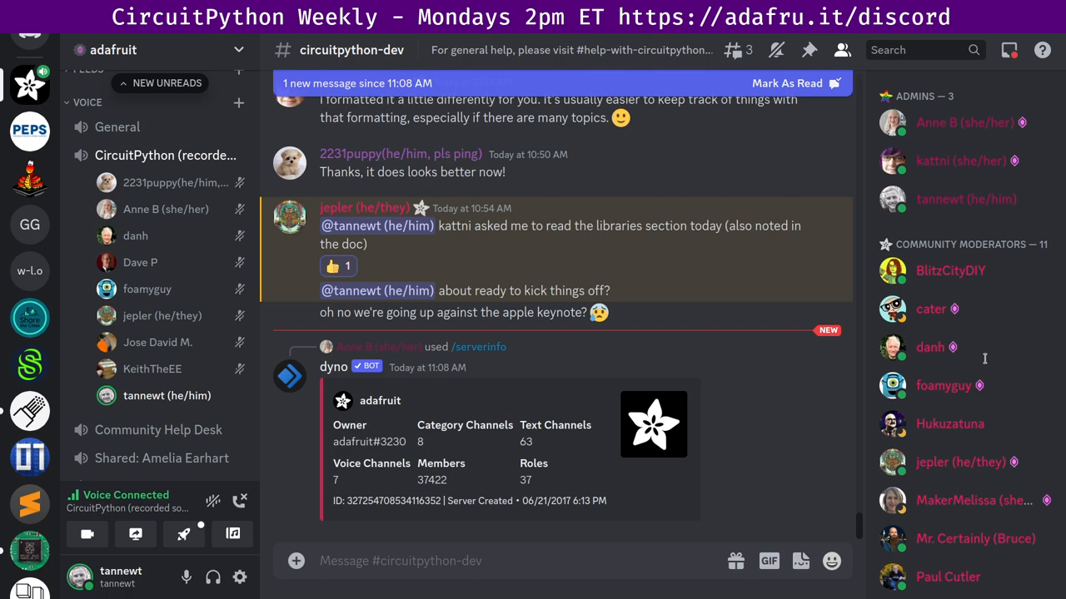
pyautogui.moveTo(958, 470)
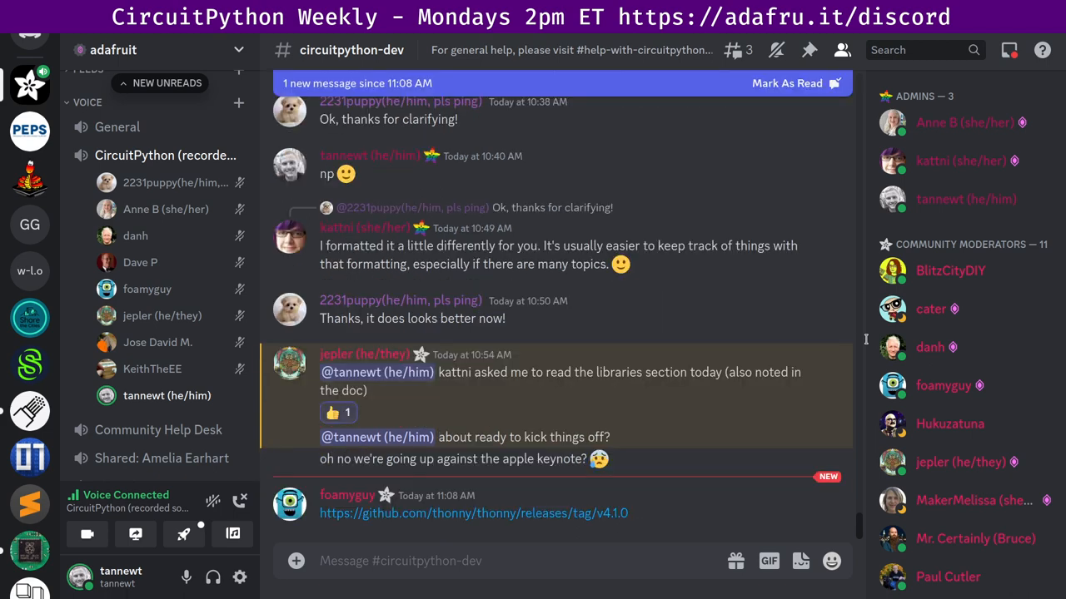
# Step: Scroll the chat to show the Thonny 4.1.0 release, its tweet embed and the pyconus YouTube link
pyautogui.scroll(-3)
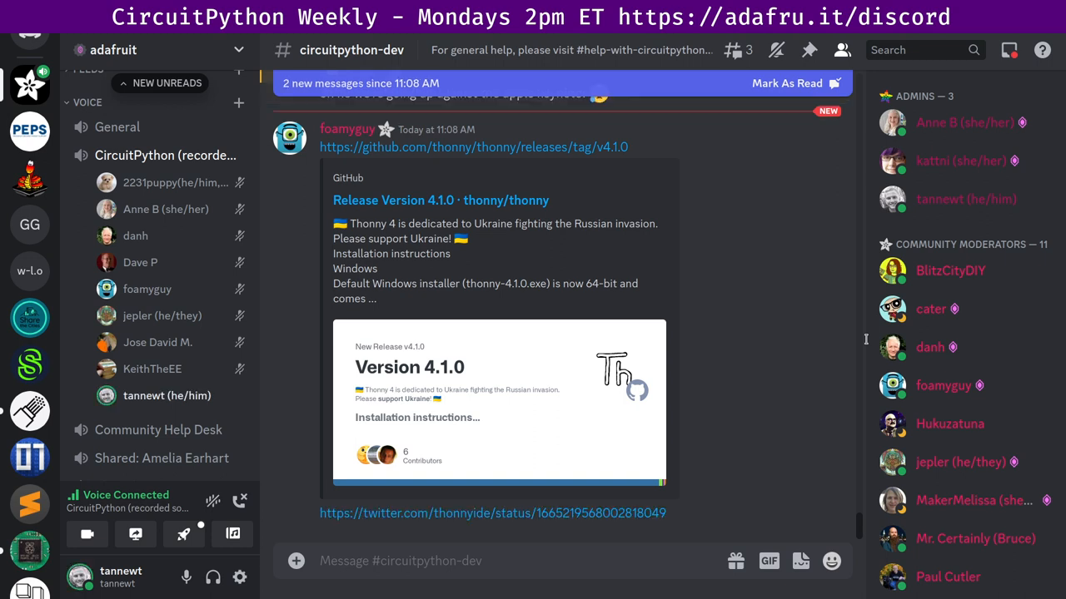
pyautogui.scroll(-3)
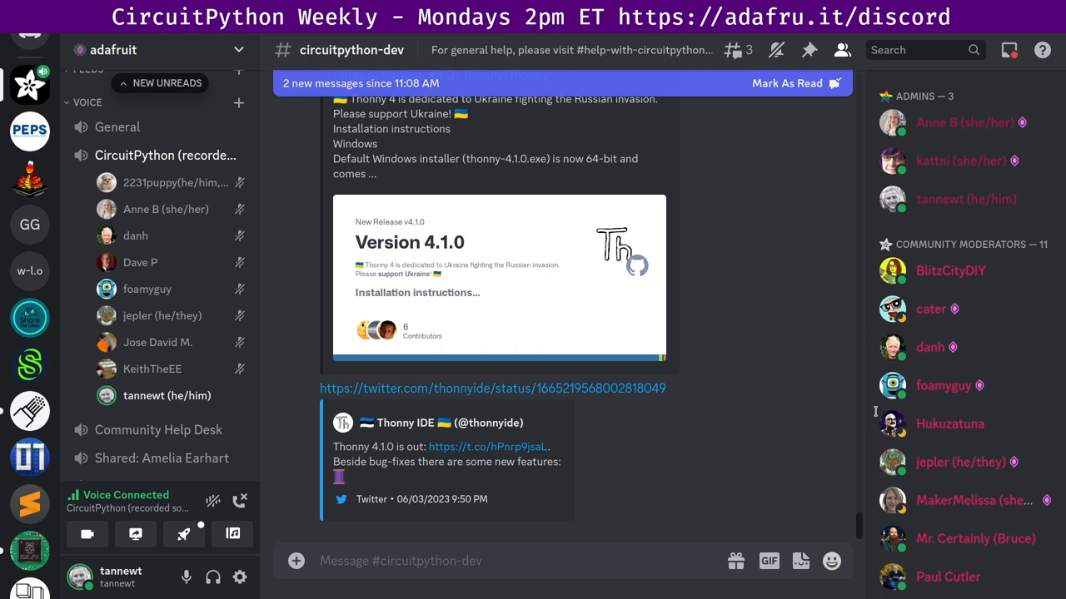
pyautogui.moveTo(863, 502)
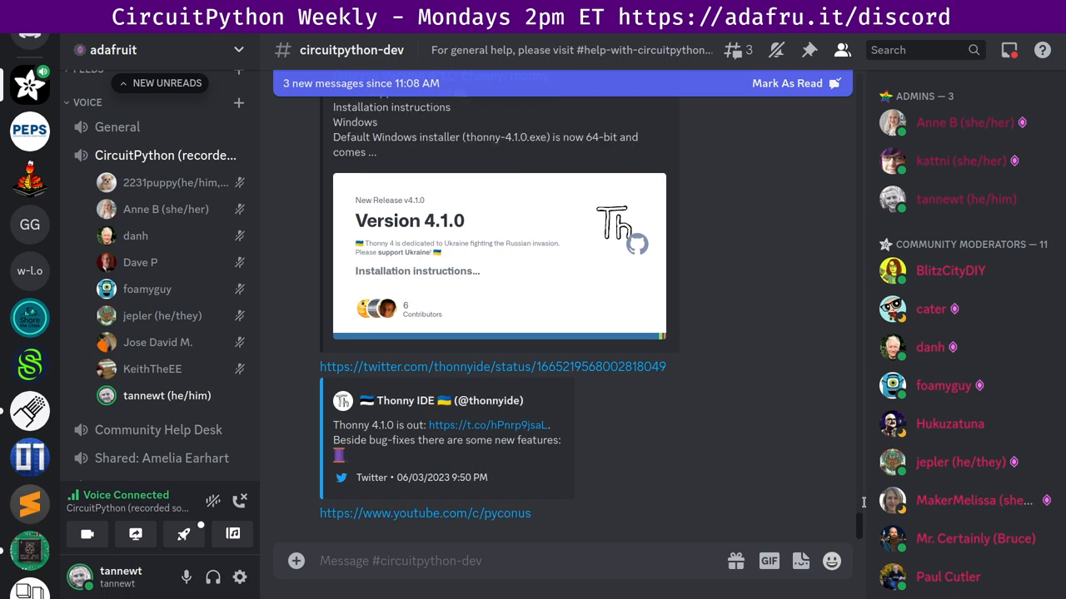
pyautogui.scroll(-3)
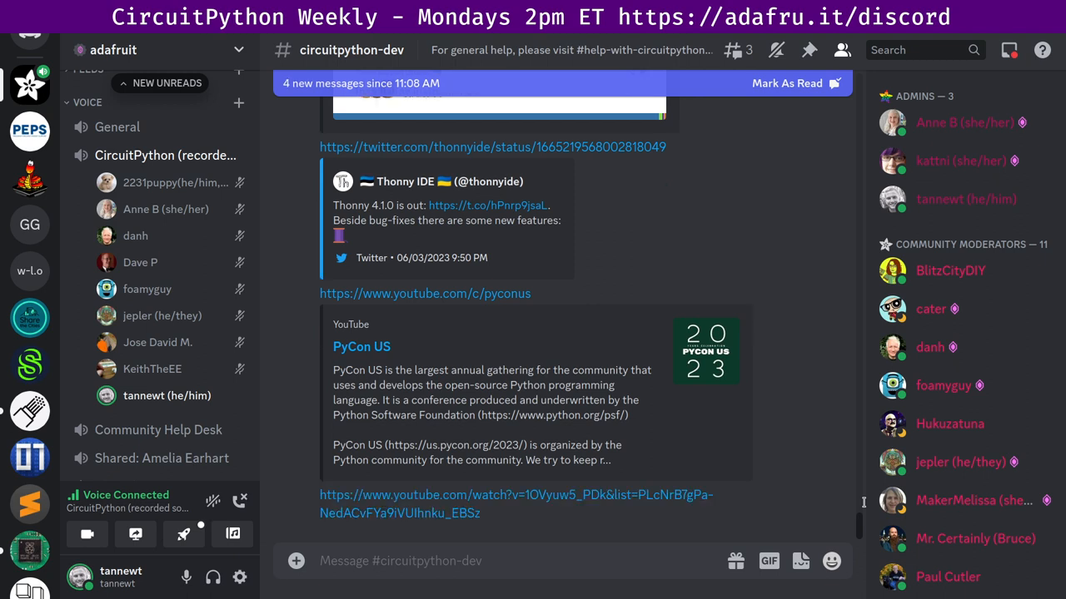
pyautogui.scroll(-3)
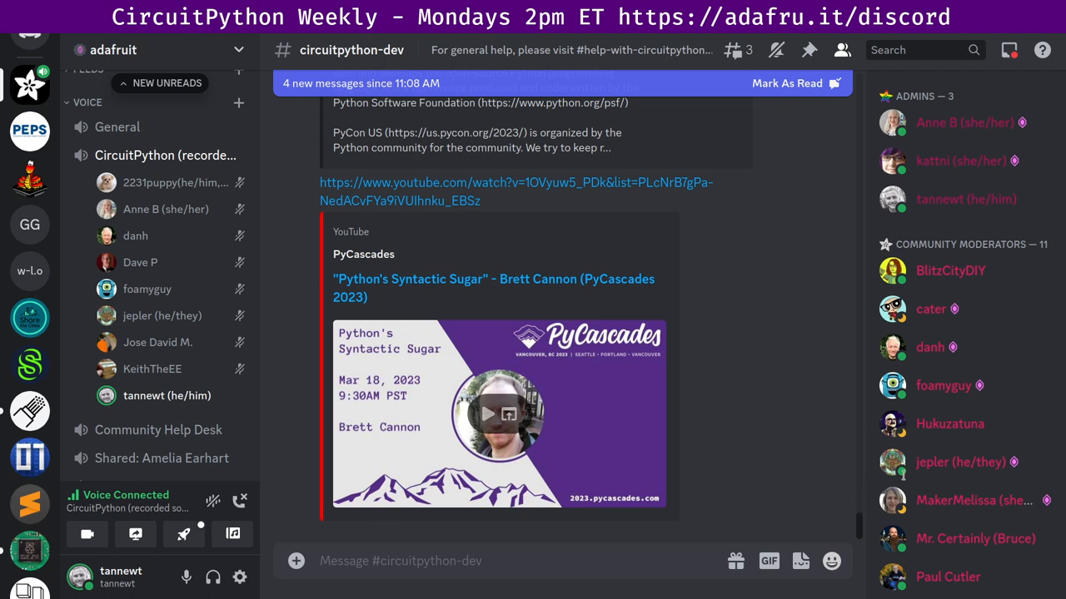
pyautogui.moveTo(561, 415)
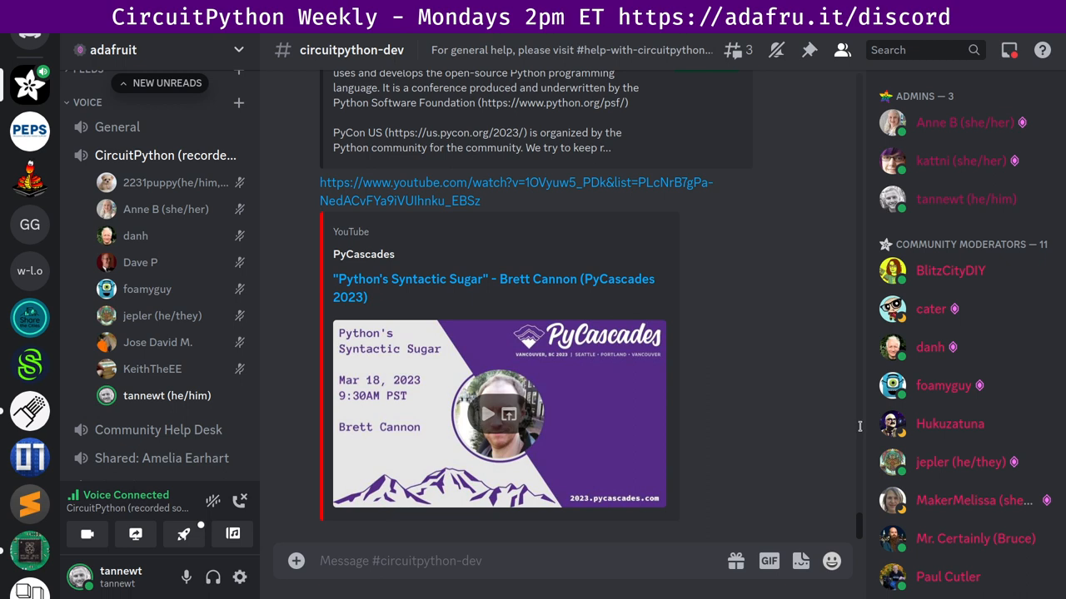
pyautogui.moveTo(871, 461)
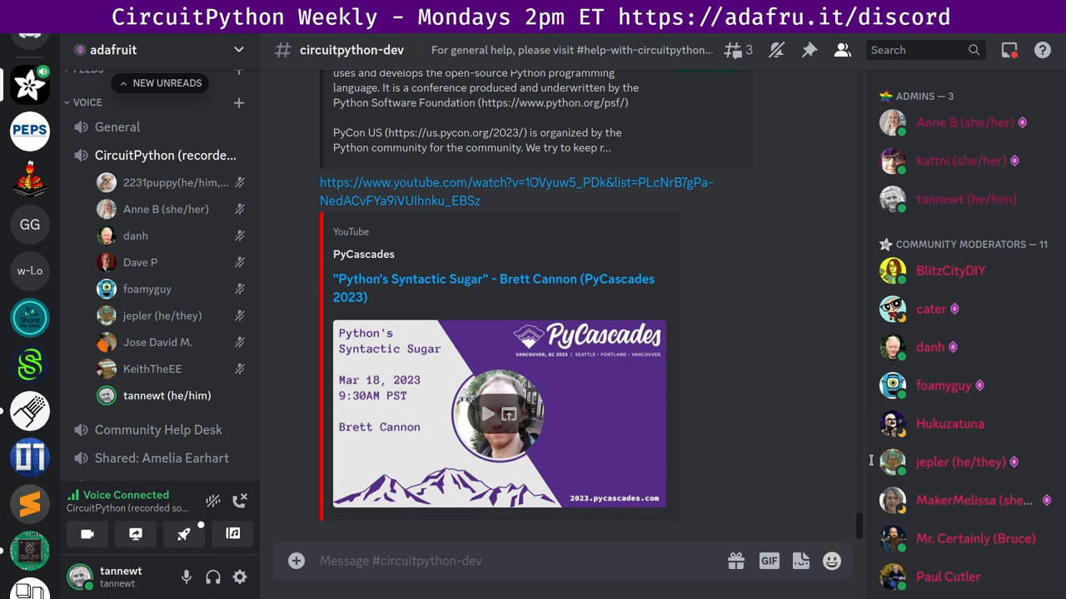
pyautogui.moveTo(872, 462)
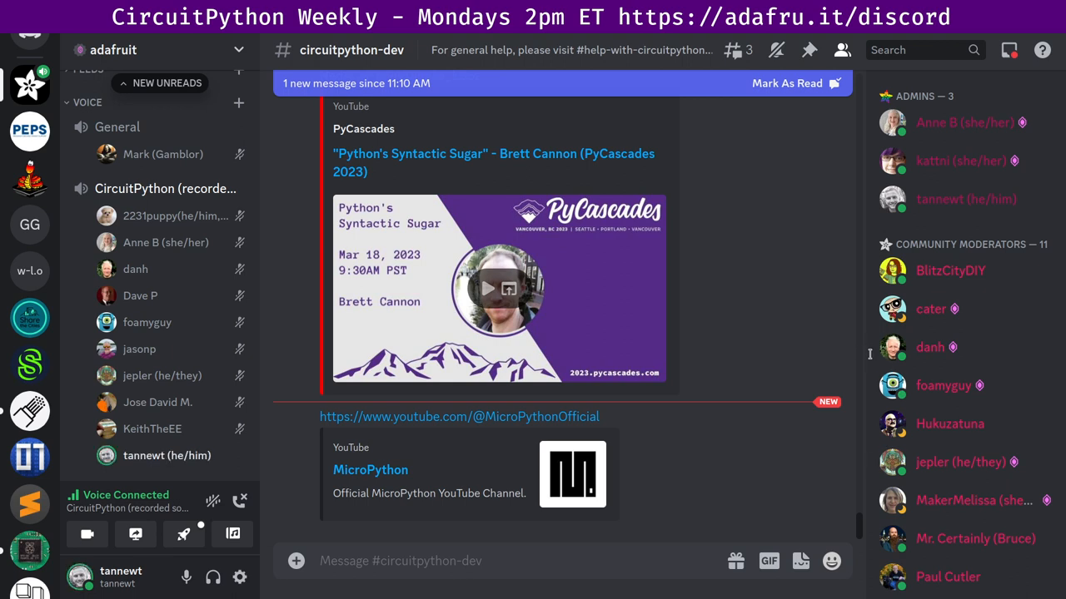
pyautogui.moveTo(867, 354)
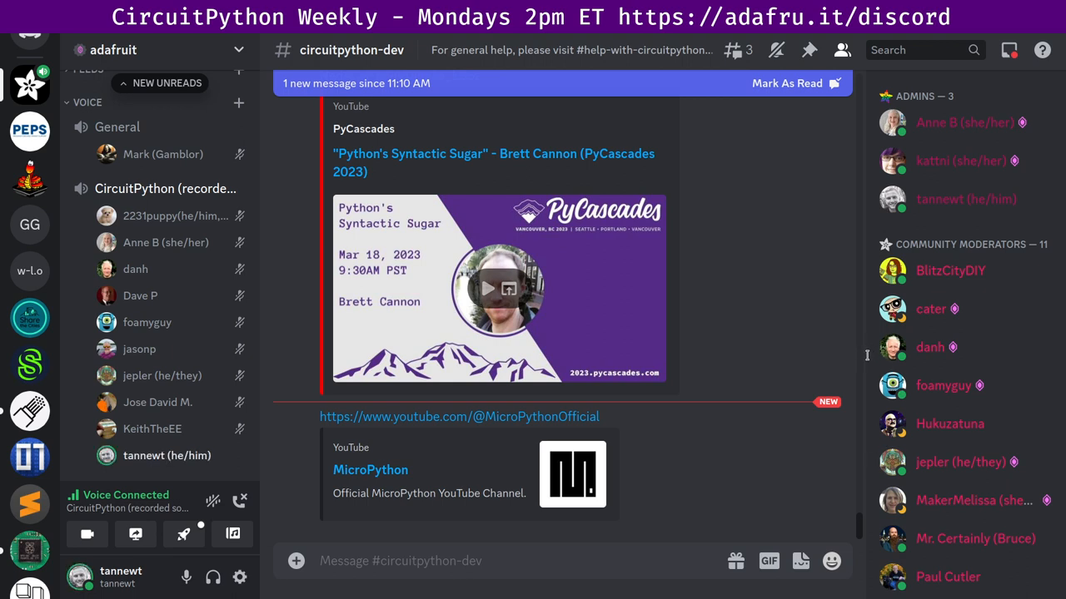
pyautogui.moveTo(873, 358)
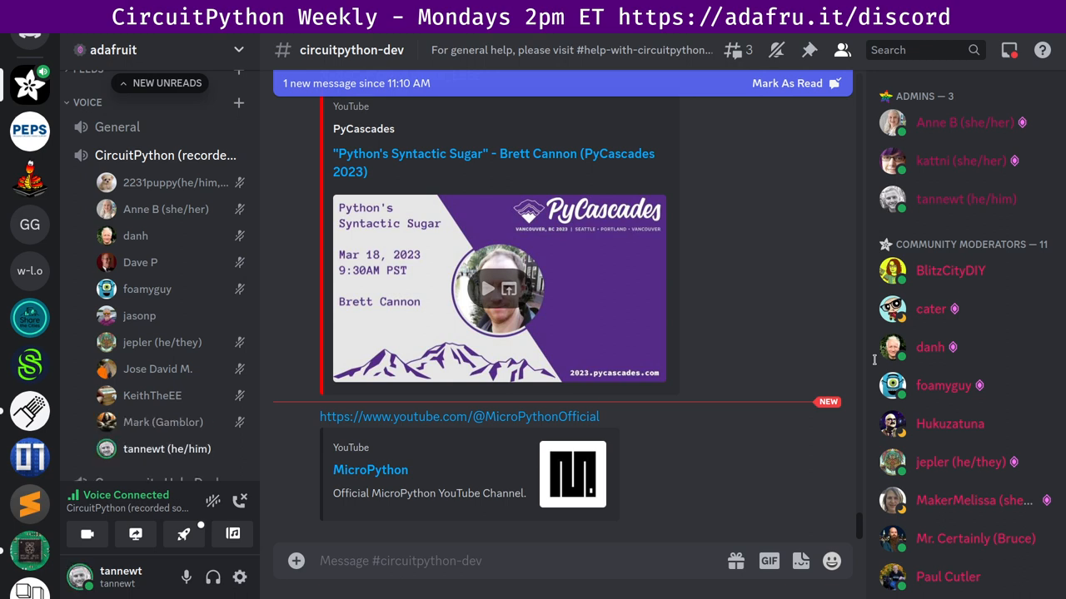
# Step: Scroll down to the Hackaday 'Software Driving Hardware' article post by Elliot Williams
pyautogui.scroll(-3)
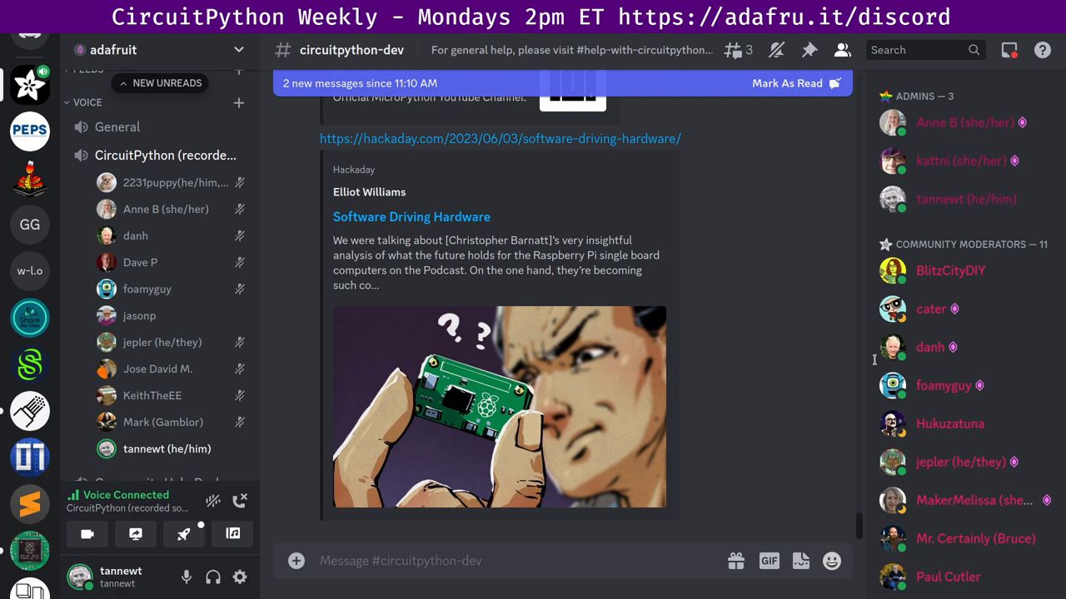
pyautogui.moveTo(869, 541)
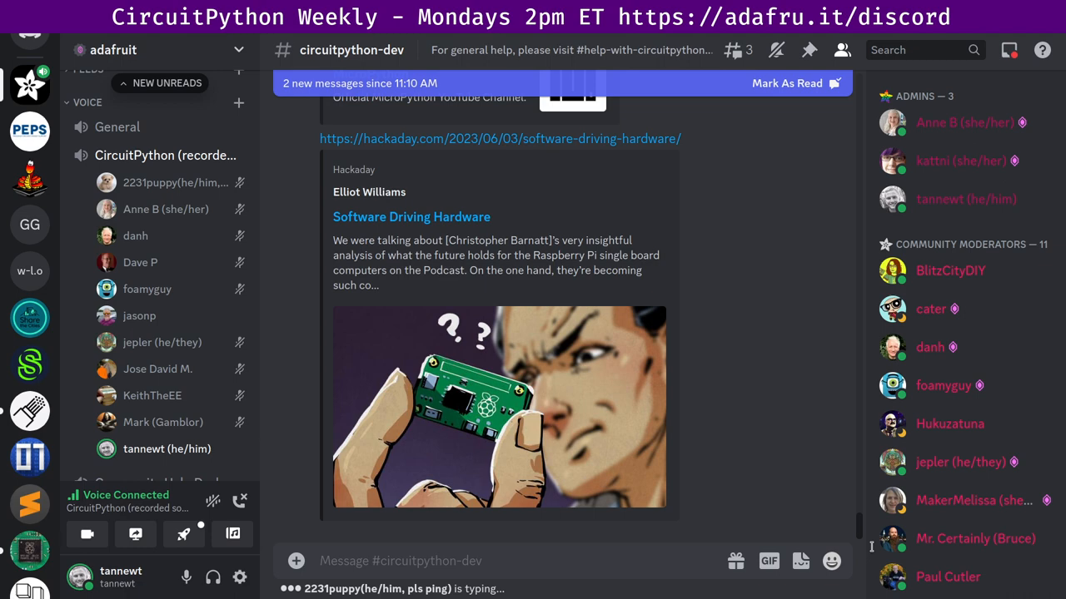
pyautogui.scroll(-3)
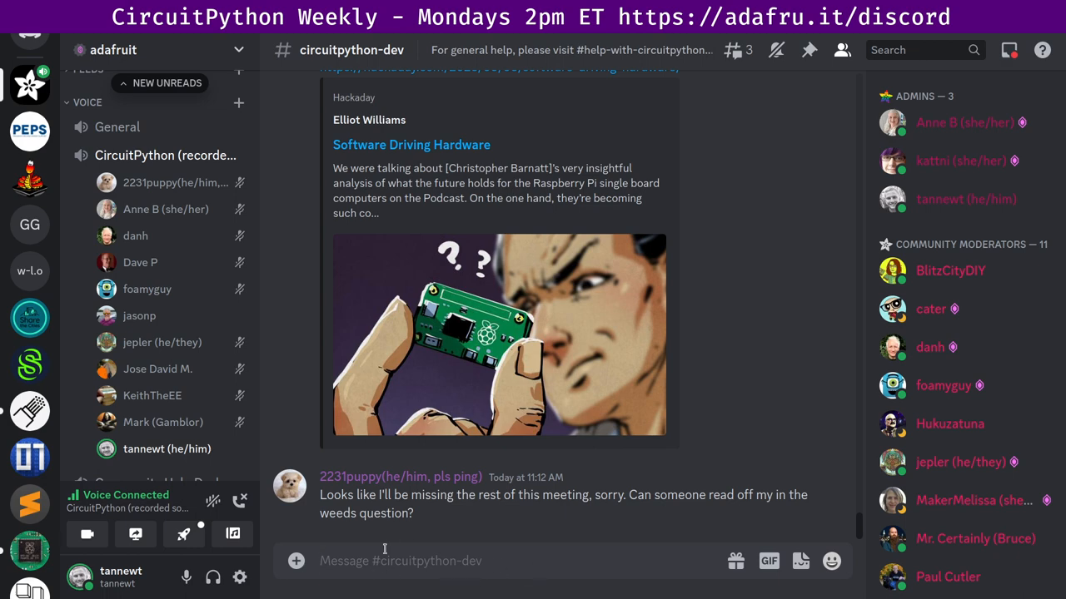
pyautogui.click(400, 561)
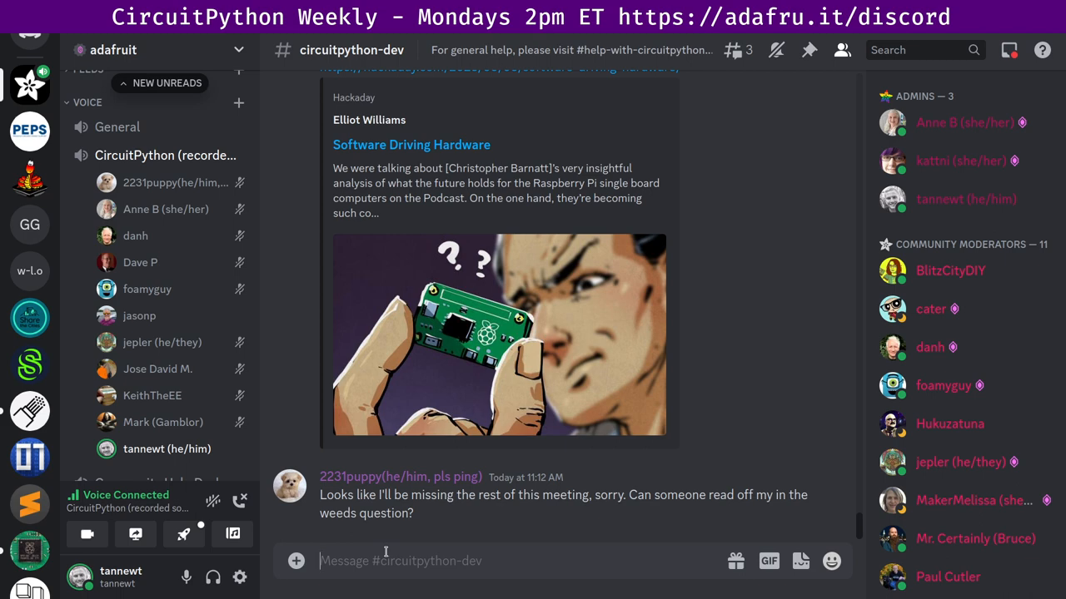
pyautogui.write('I a')
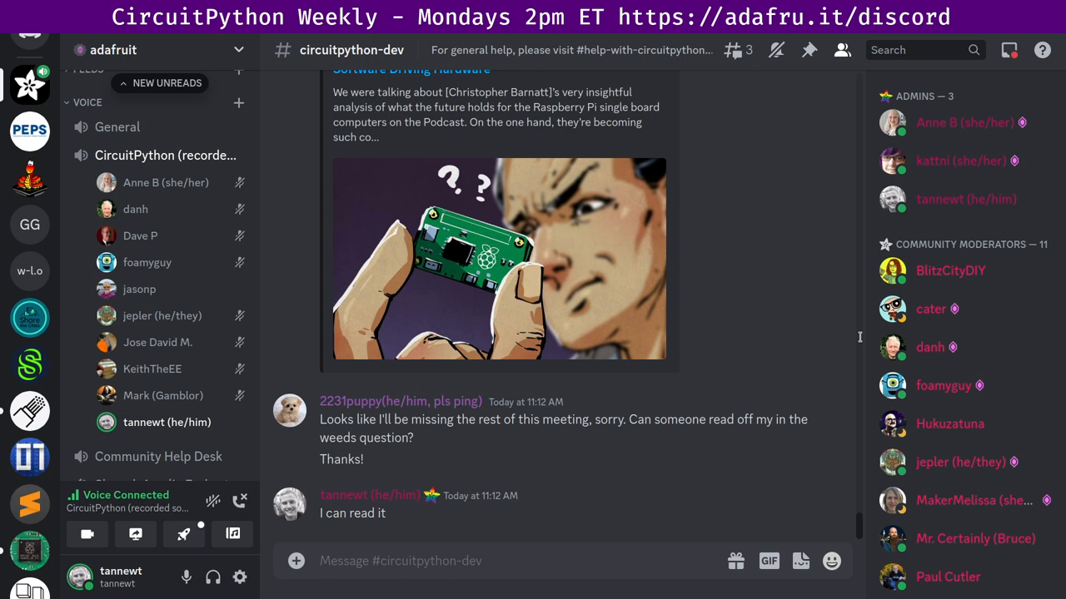
pyautogui.moveTo(873, 330)
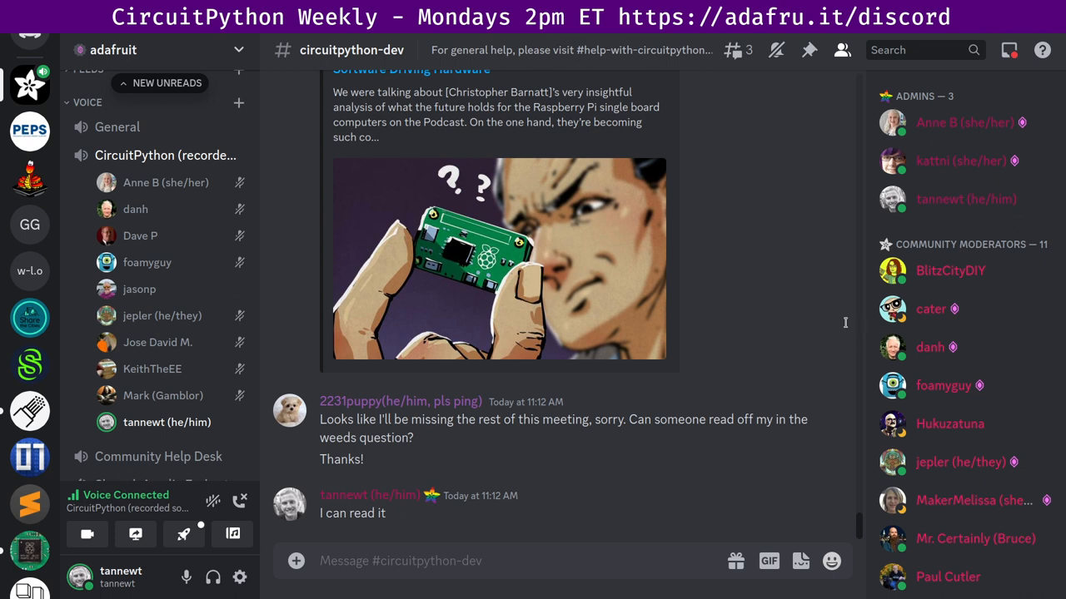
pyautogui.moveTo(866, 333)
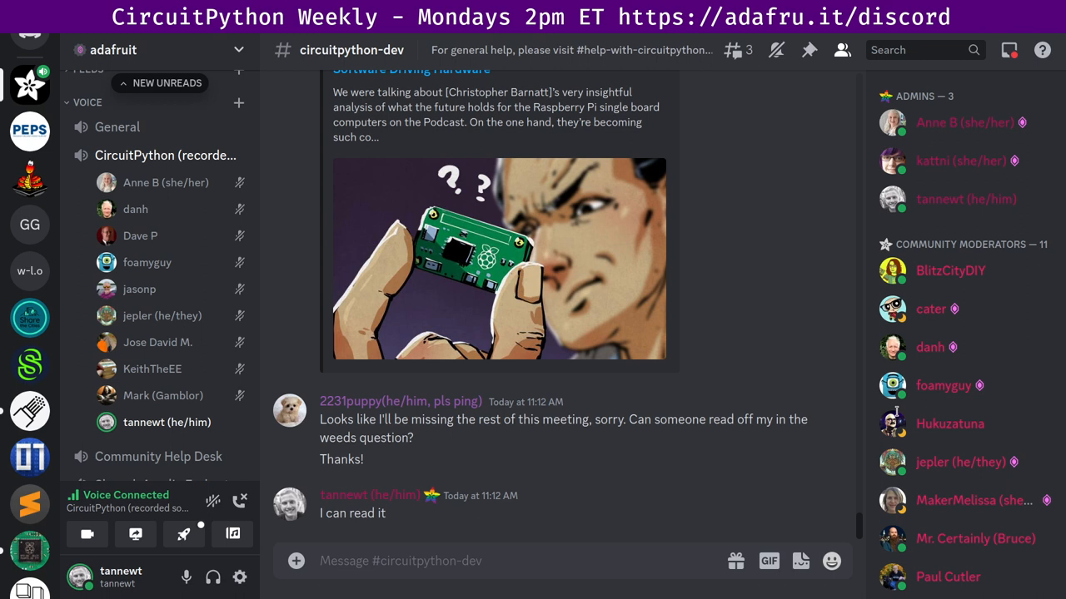
pyautogui.moveTo(860, 460)
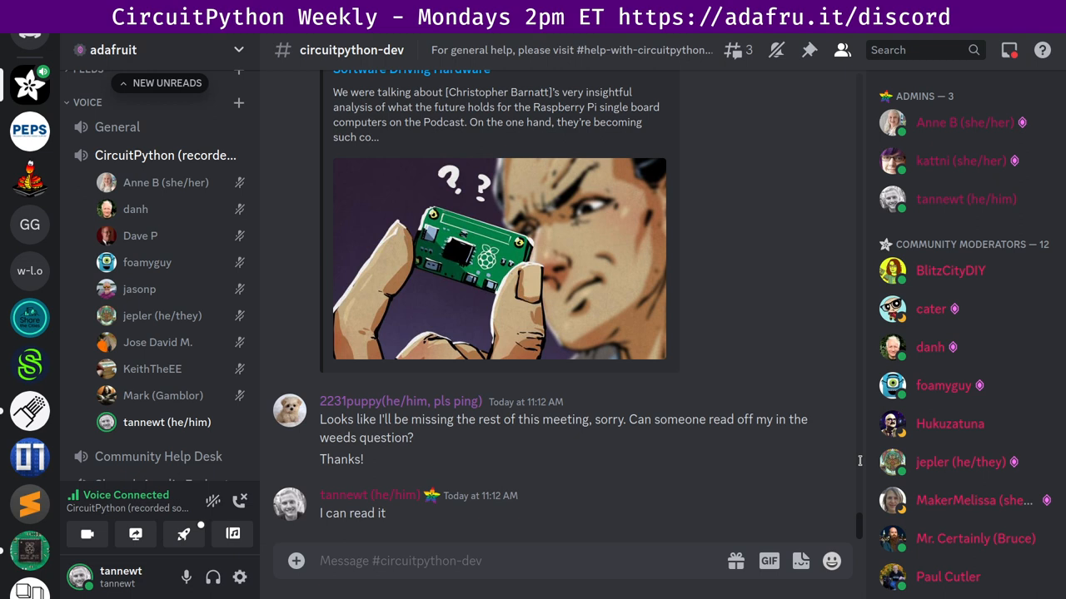
pyautogui.moveTo(849, 448)
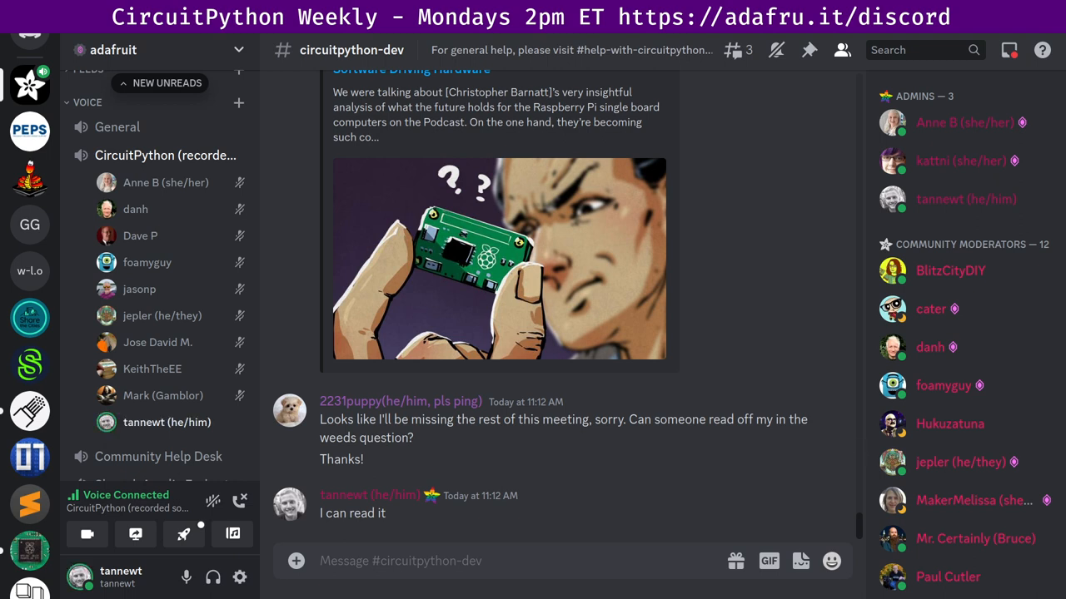
pyautogui.moveTo(898, 456)
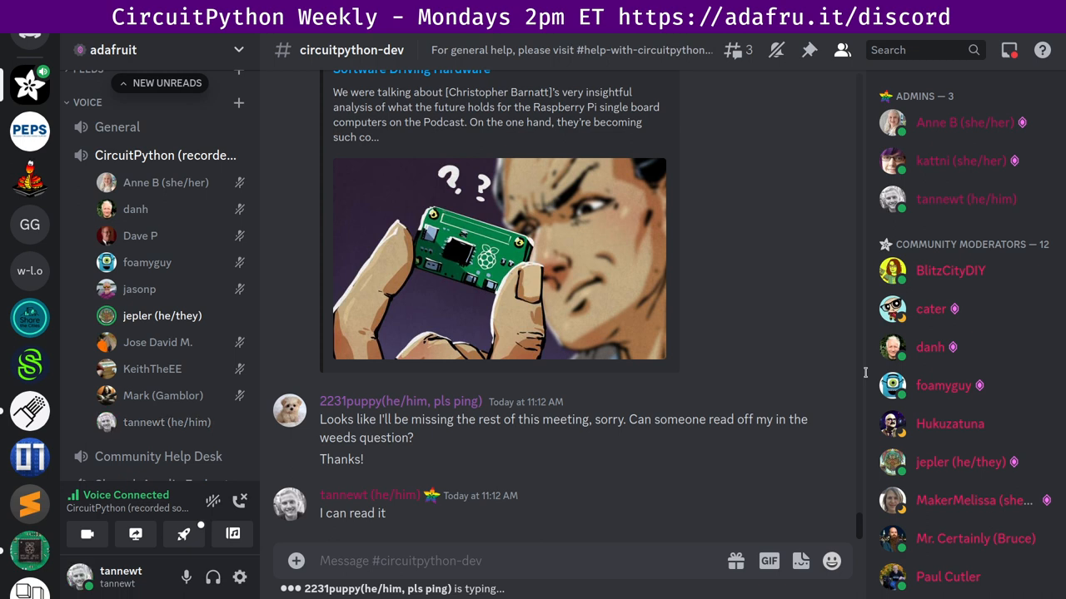
pyautogui.moveTo(828, 281)
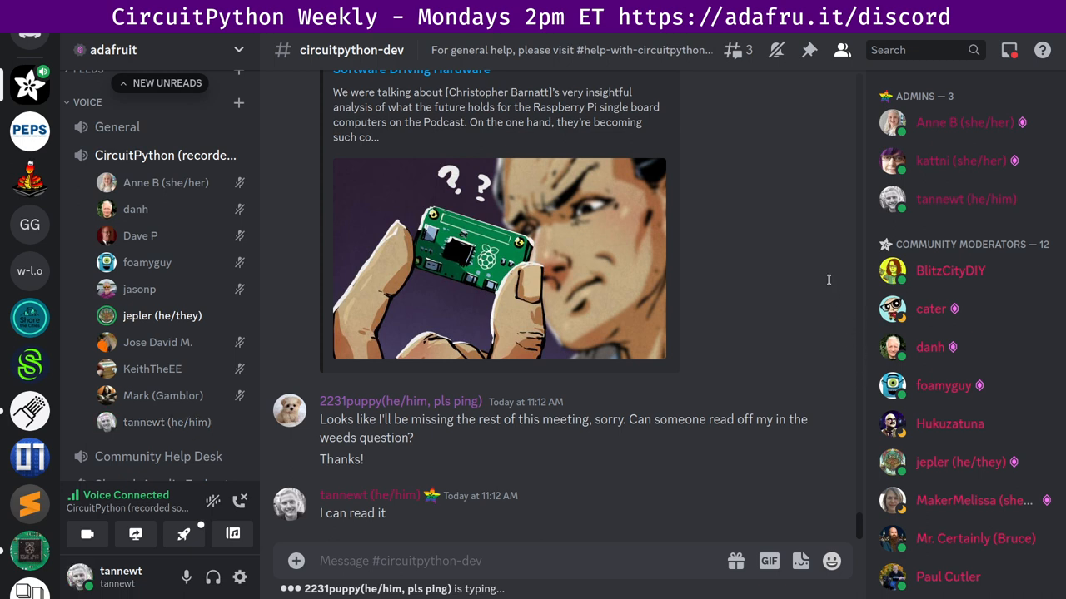
pyautogui.moveTo(866, 193)
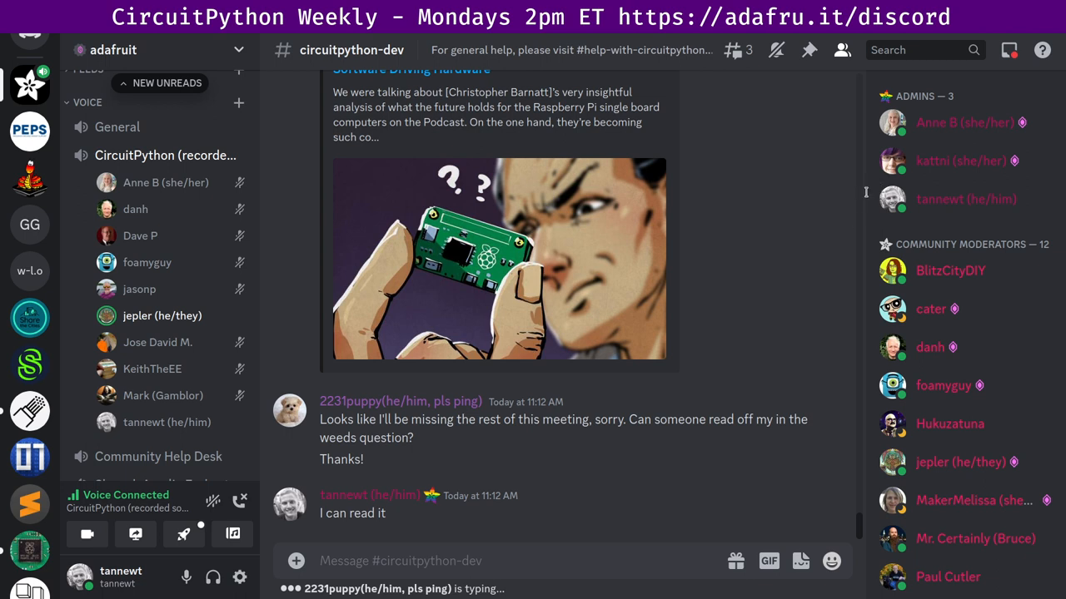
pyautogui.moveTo(934, 216)
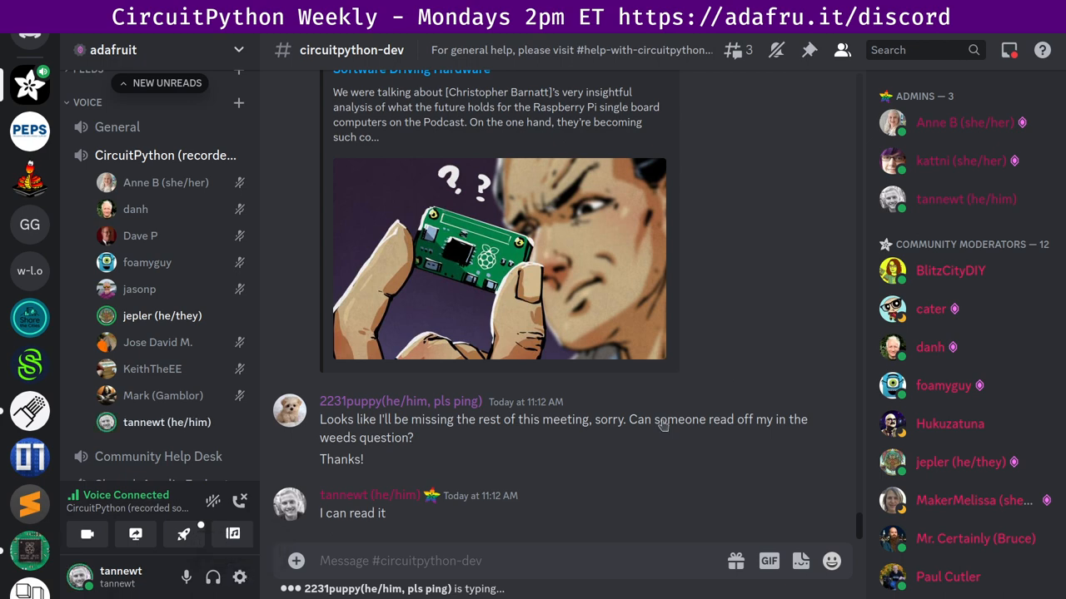
pyautogui.moveTo(939, 247)
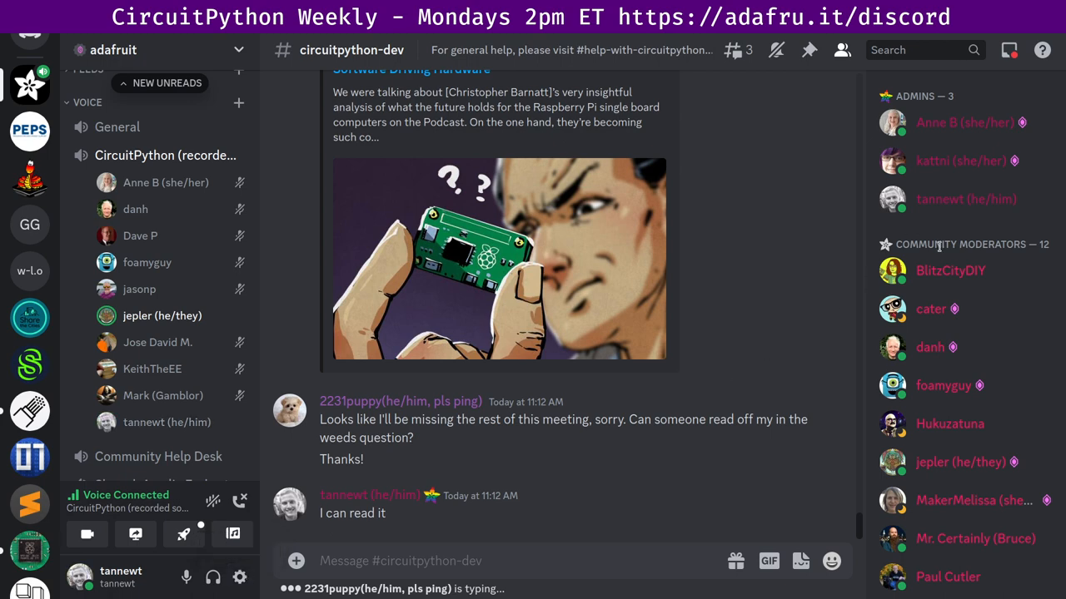
pyautogui.moveTo(864, 195)
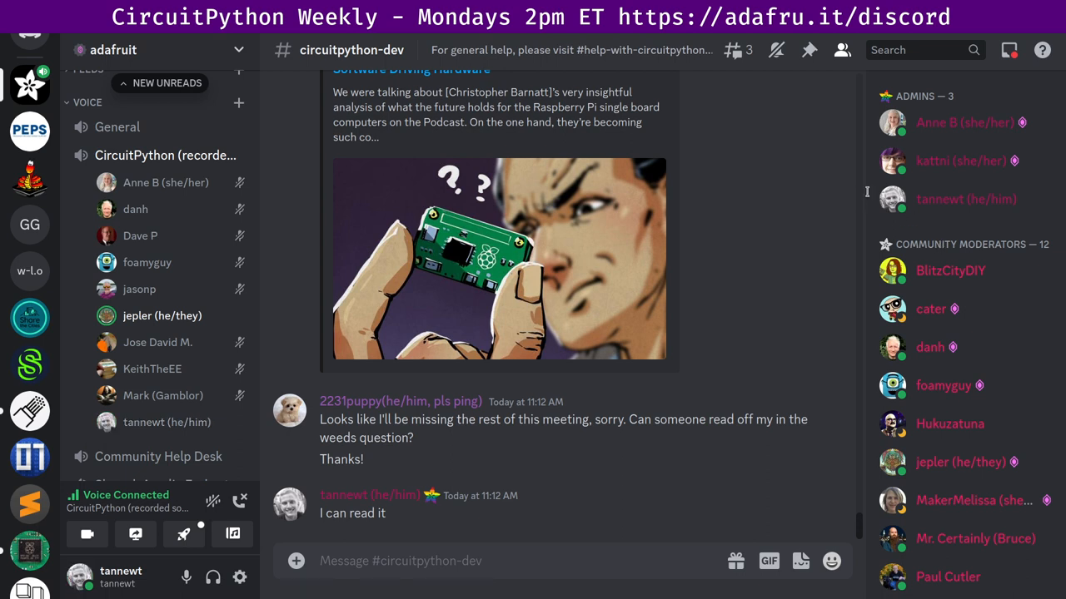
pyautogui.moveTo(912, 283)
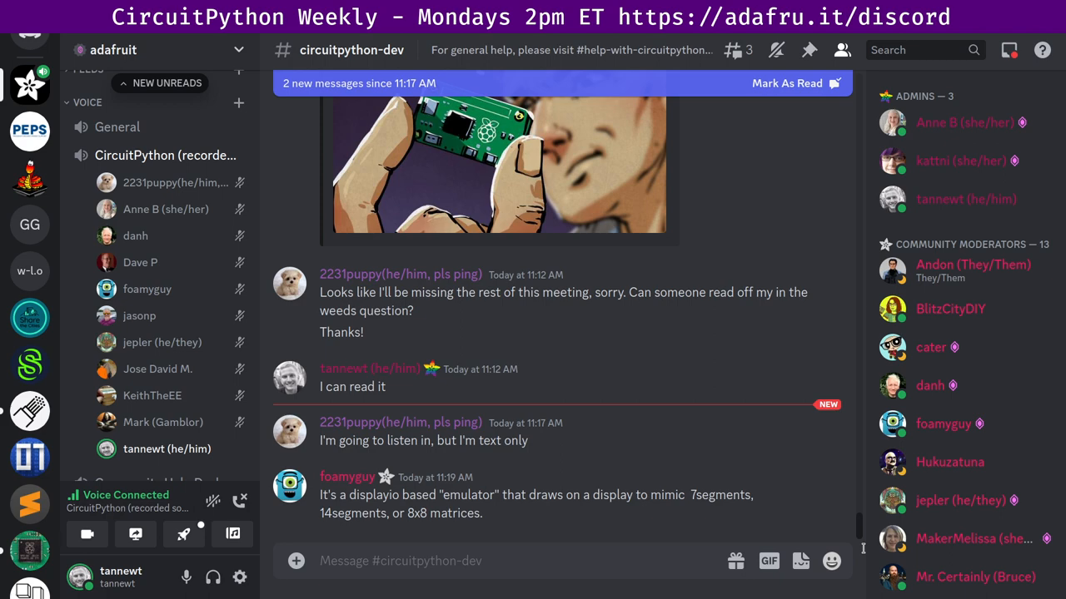
pyautogui.scroll(-3)
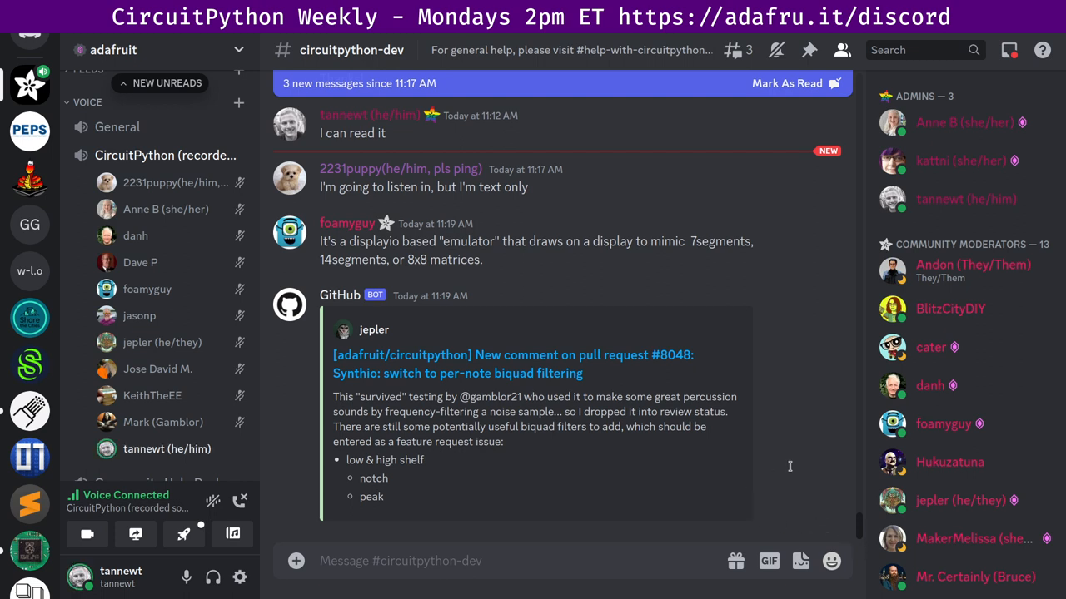
pyautogui.moveTo(864, 433)
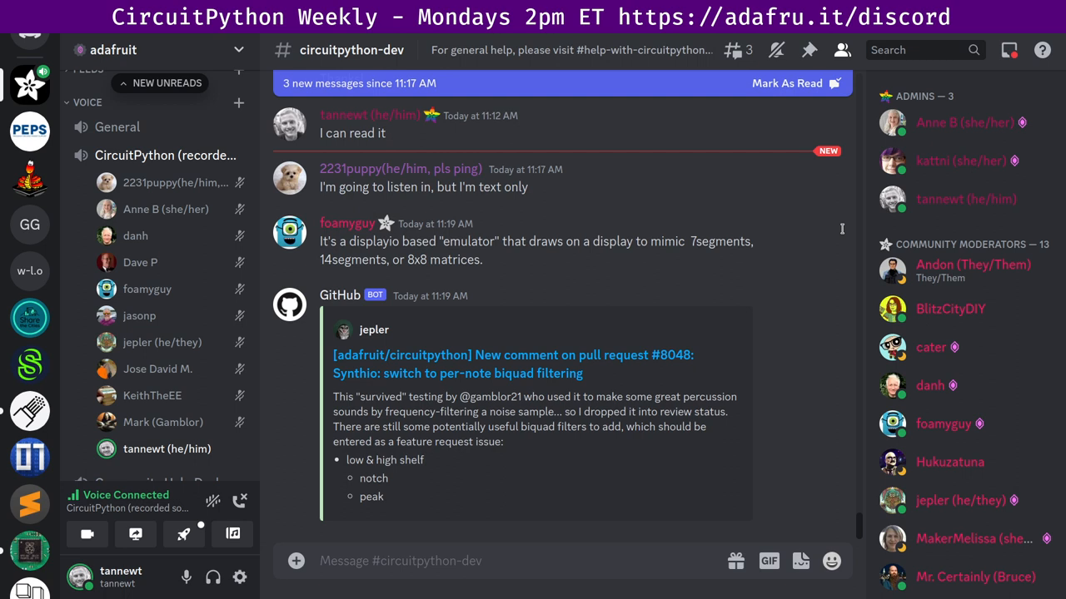
pyautogui.moveTo(837, 235)
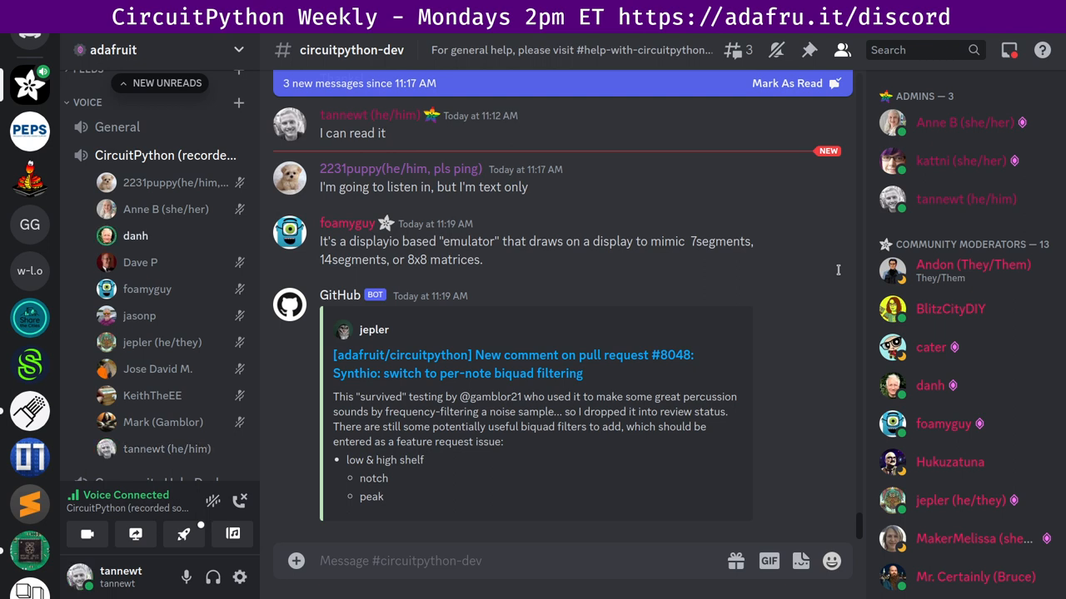
pyautogui.moveTo(843, 303)
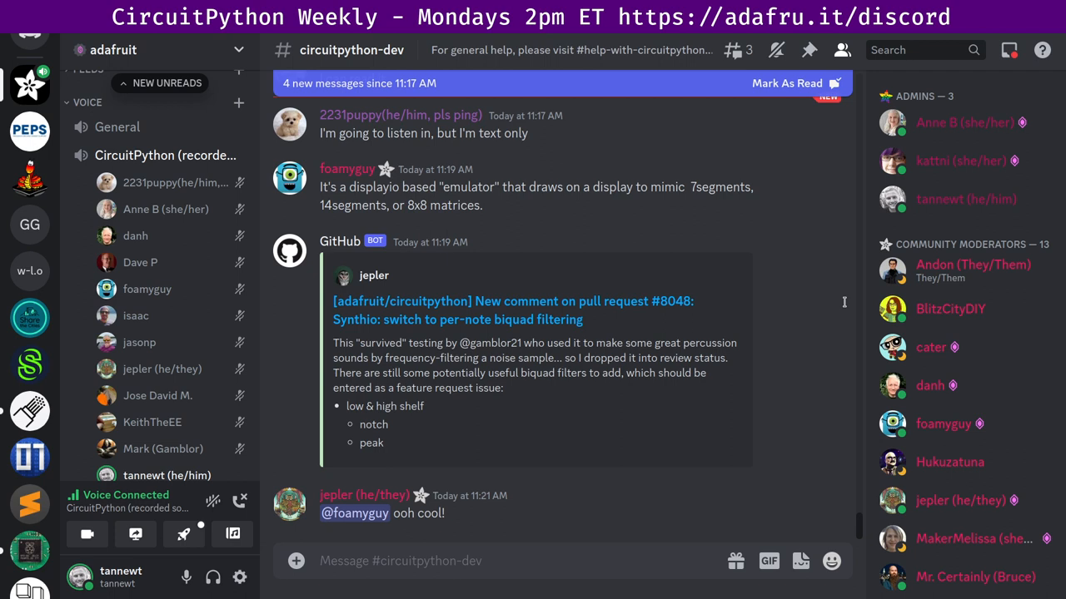
pyautogui.moveTo(838, 331)
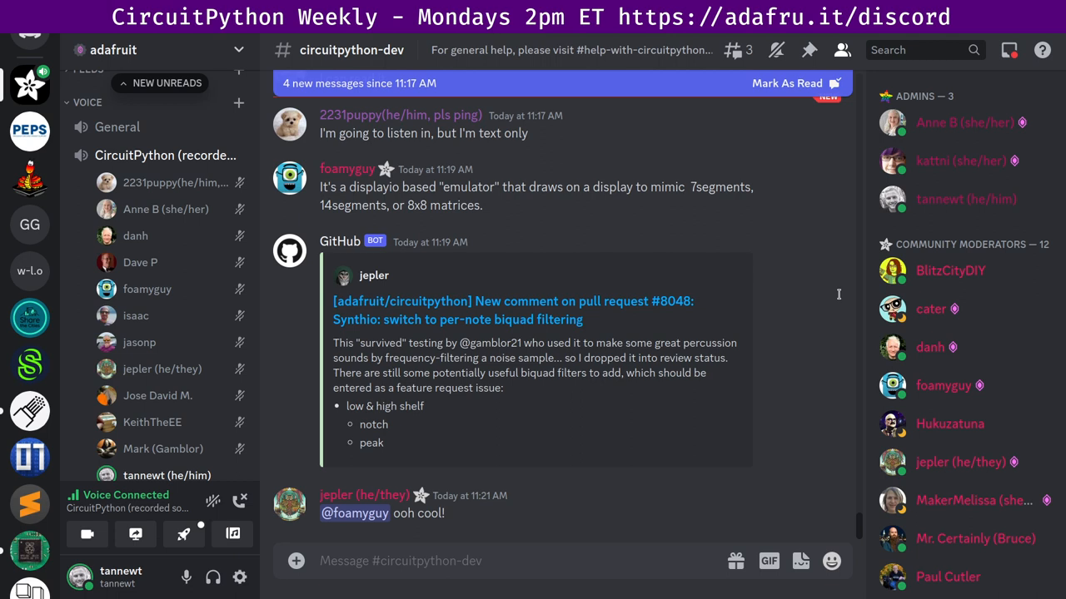
pyautogui.moveTo(841, 344)
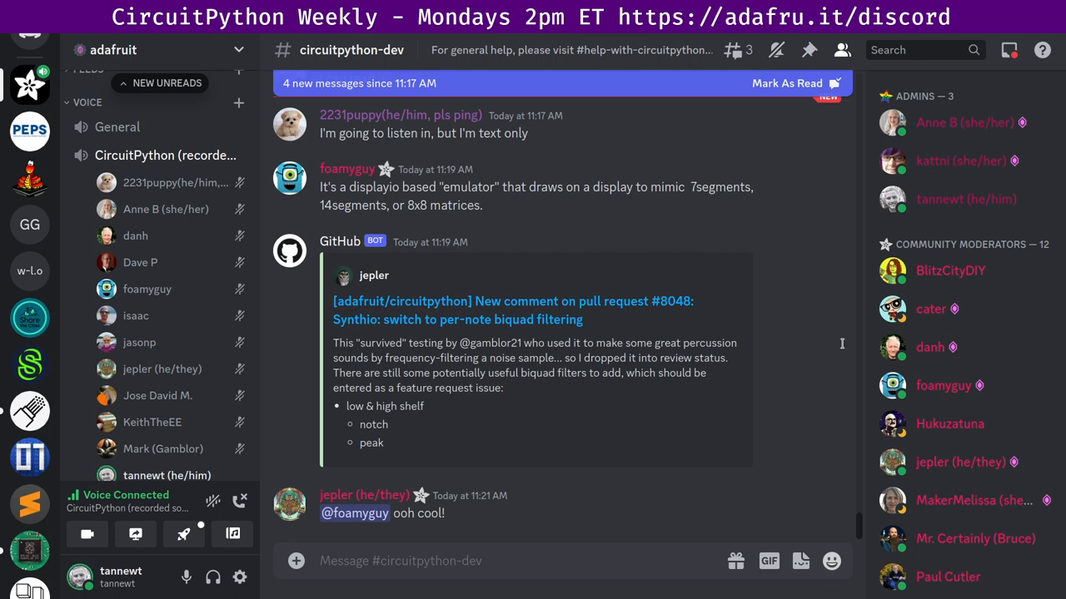
pyautogui.moveTo(838, 339)
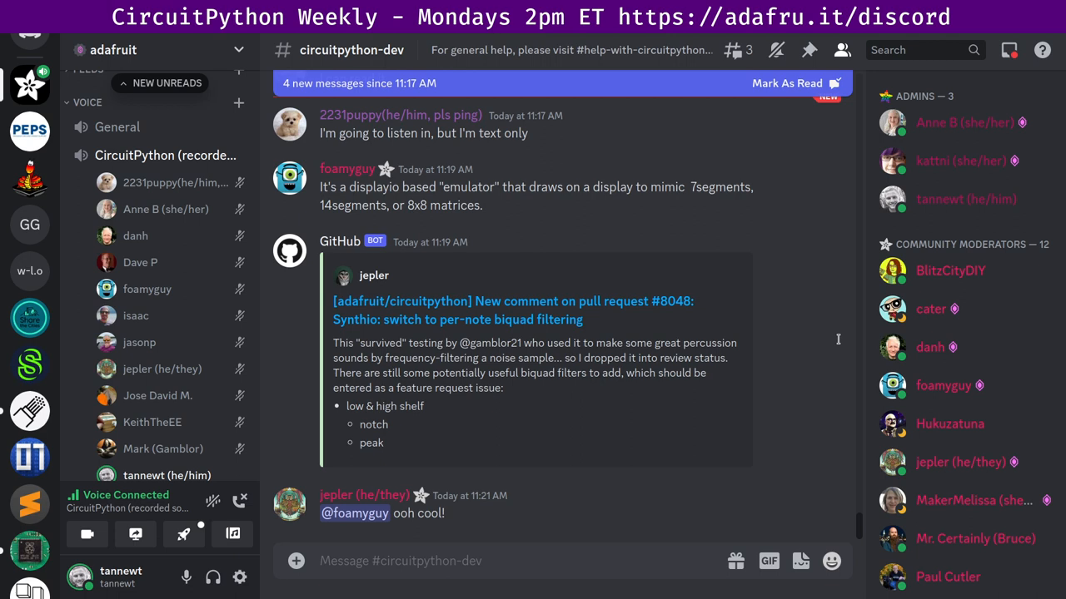
pyautogui.moveTo(853, 404)
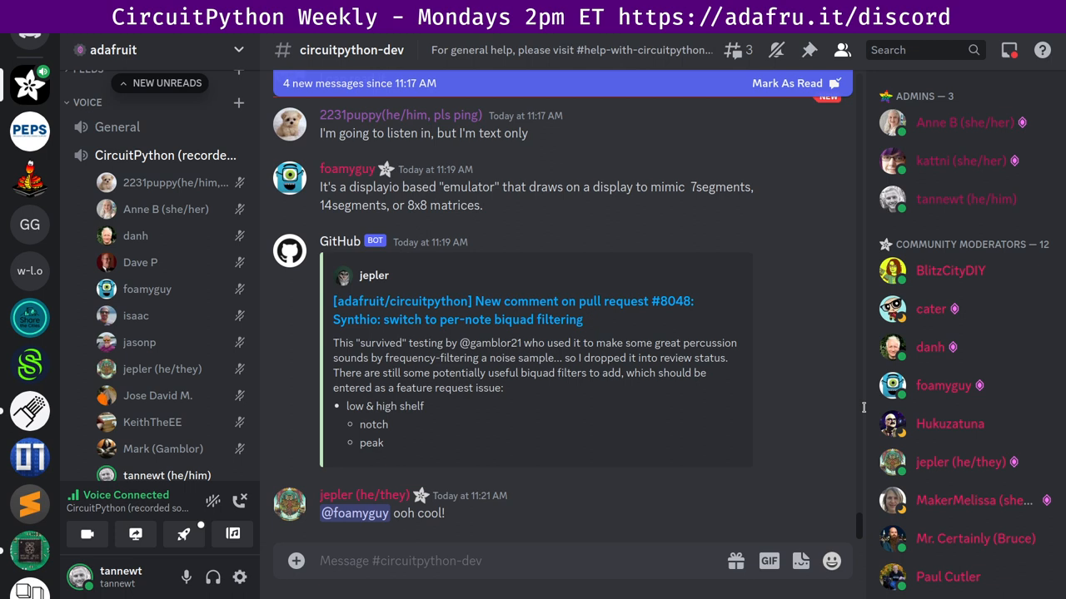
pyautogui.moveTo(845, 257)
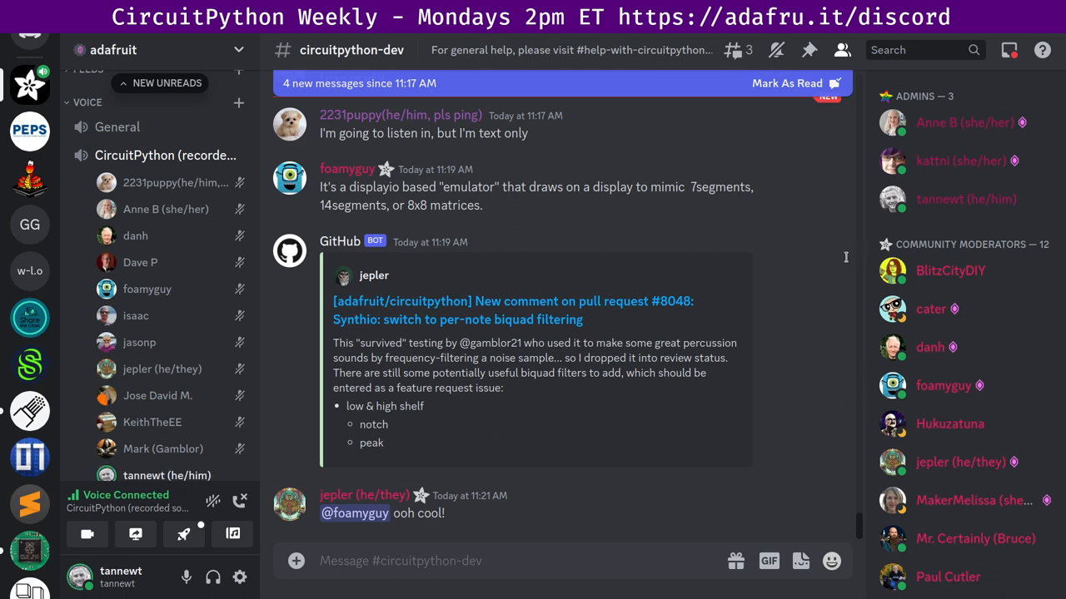
pyautogui.moveTo(835, 255)
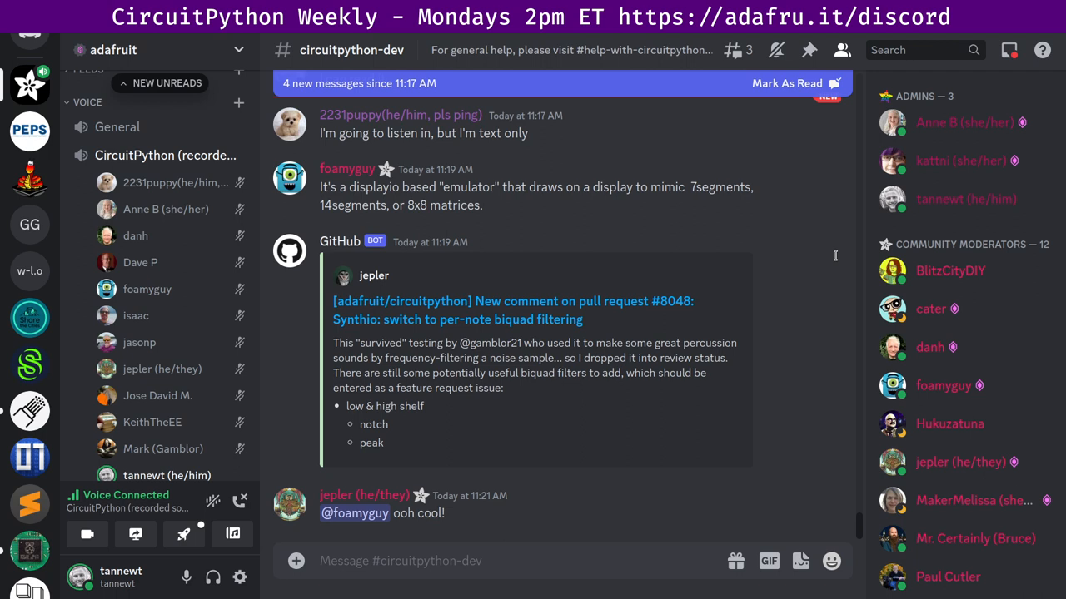
pyautogui.moveTo(867, 300)
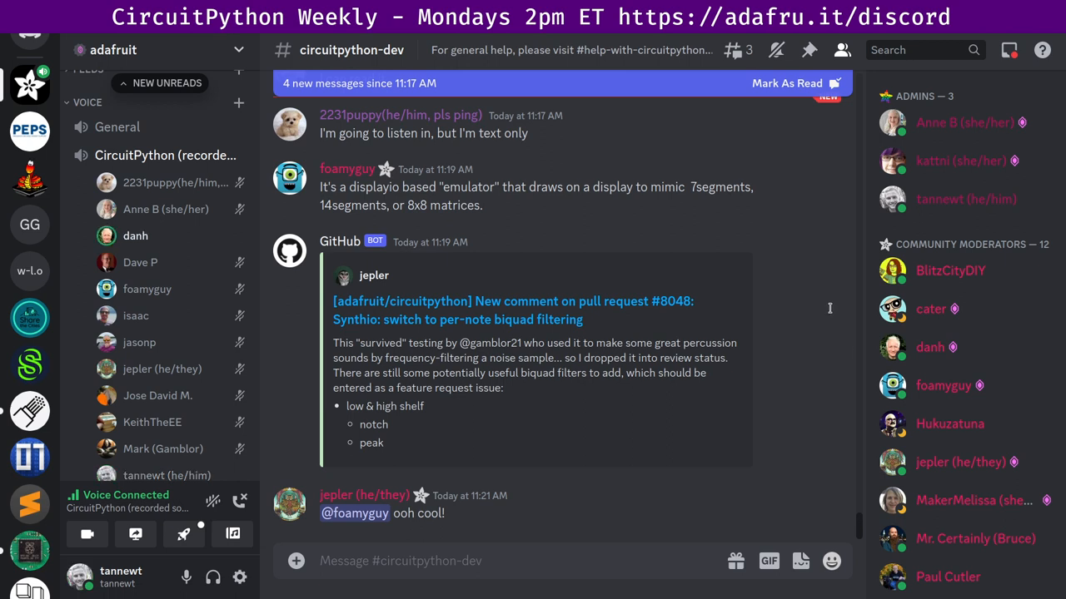
pyautogui.moveTo(830, 299)
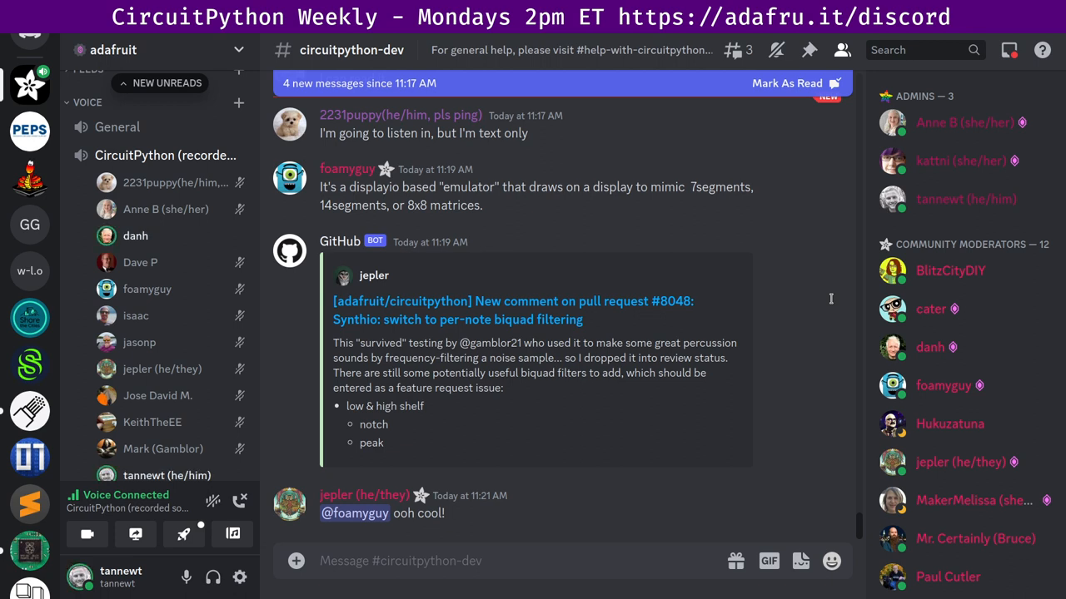
pyautogui.moveTo(777, 285)
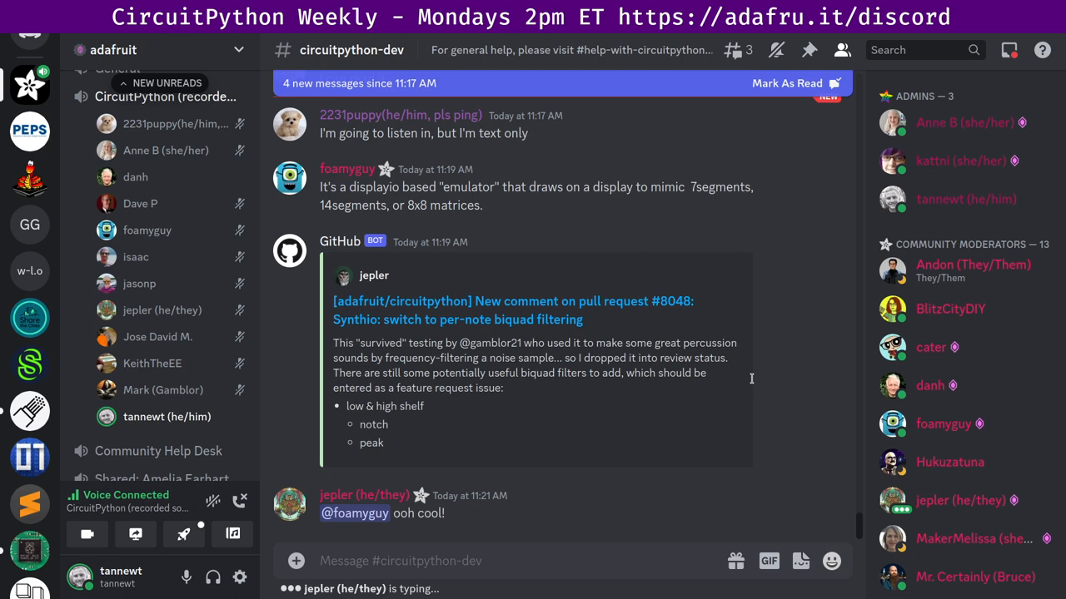
pyautogui.moveTo(828, 302)
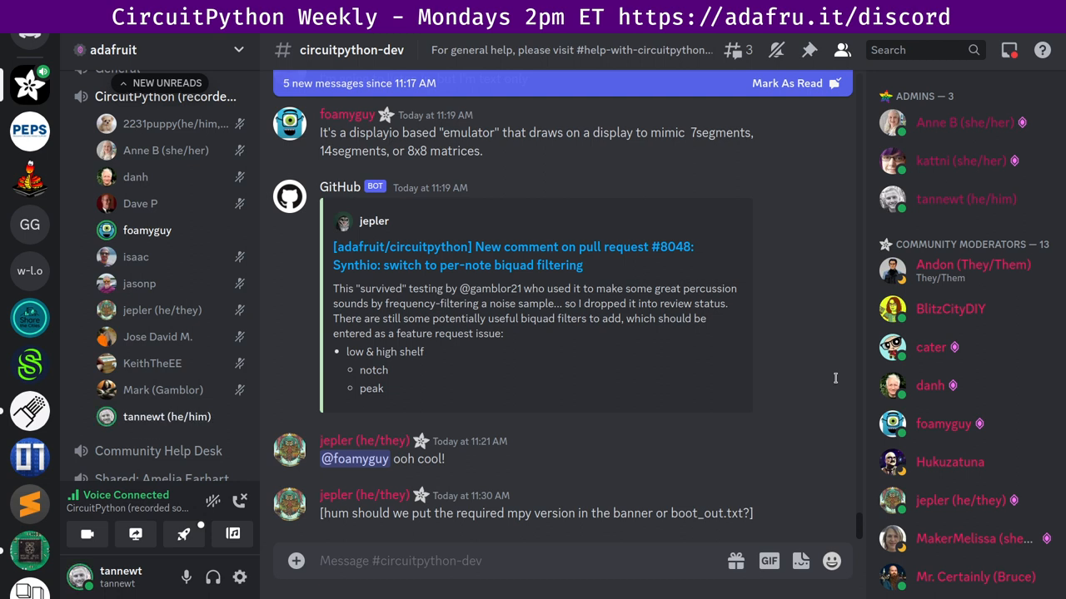
pyautogui.moveTo(840, 273)
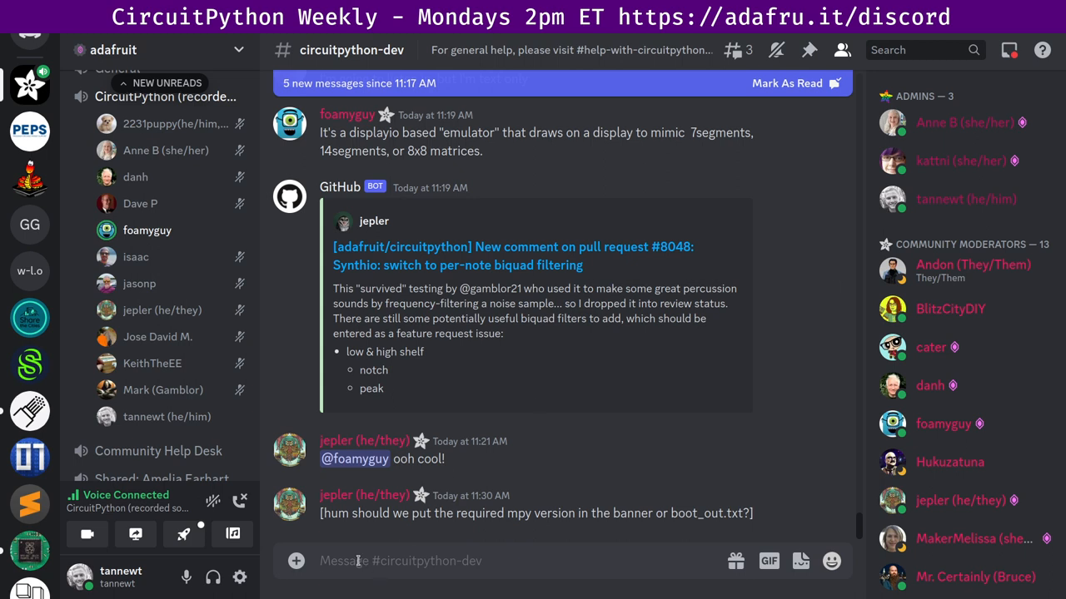
pyautogui.write('weeds')
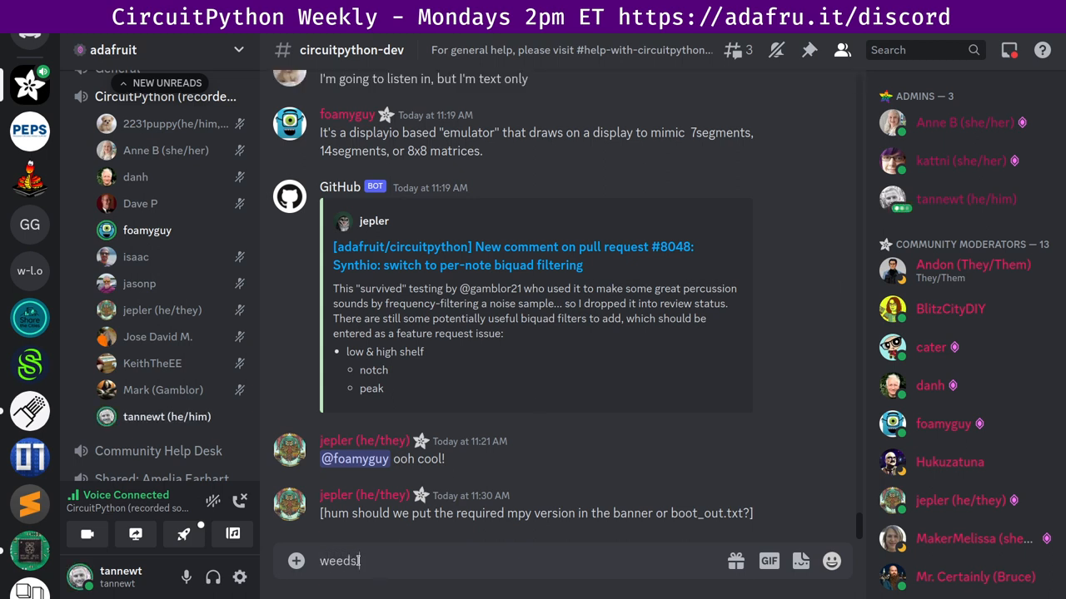
pyautogui.press('enter')
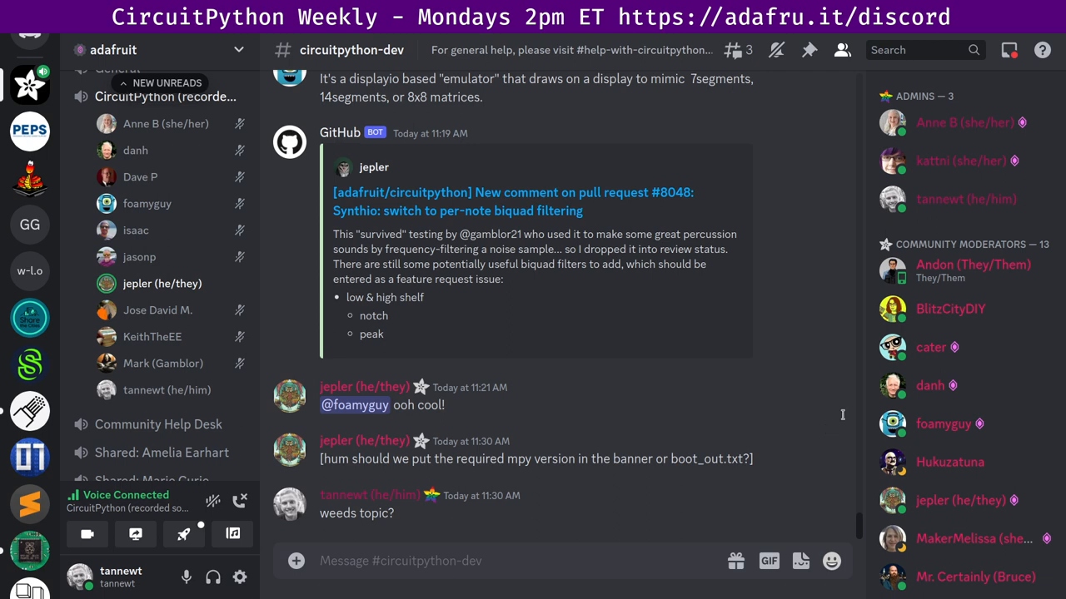
pyautogui.moveTo(843, 415)
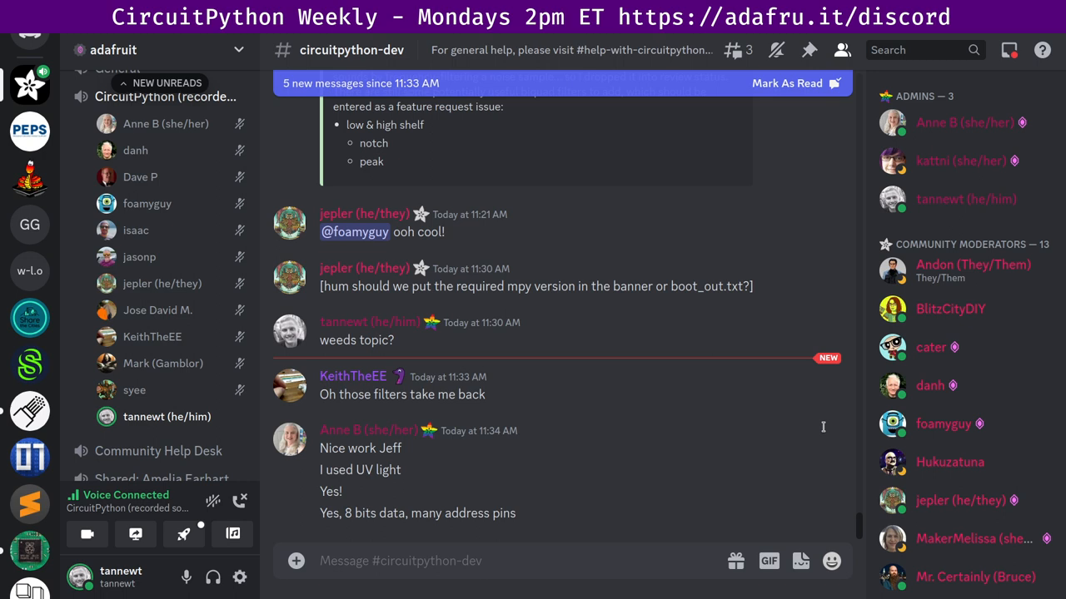
pyautogui.moveTo(797, 383)
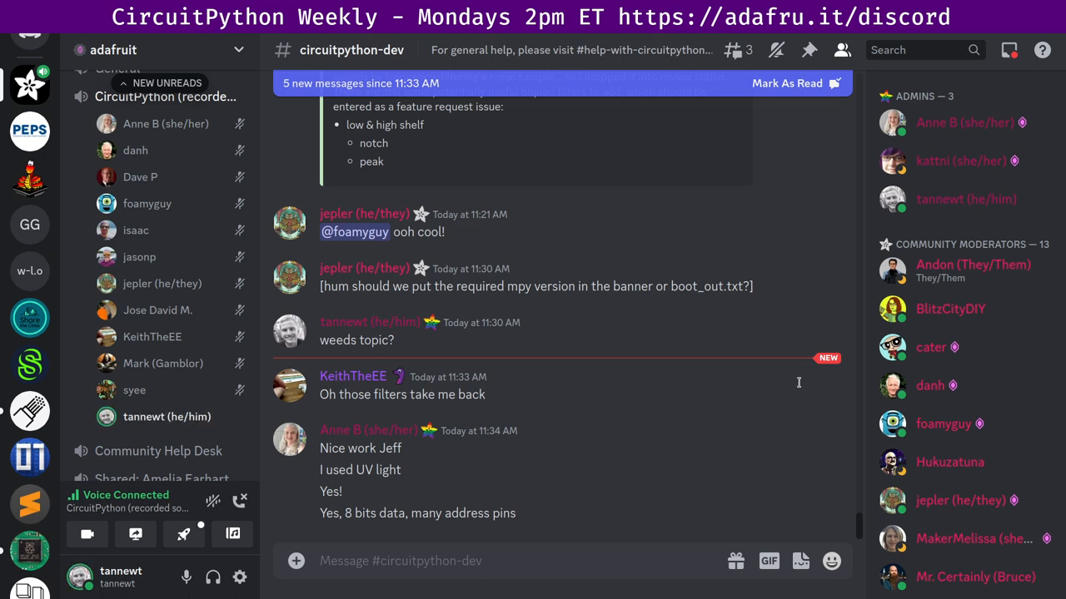
pyautogui.moveTo(846, 321)
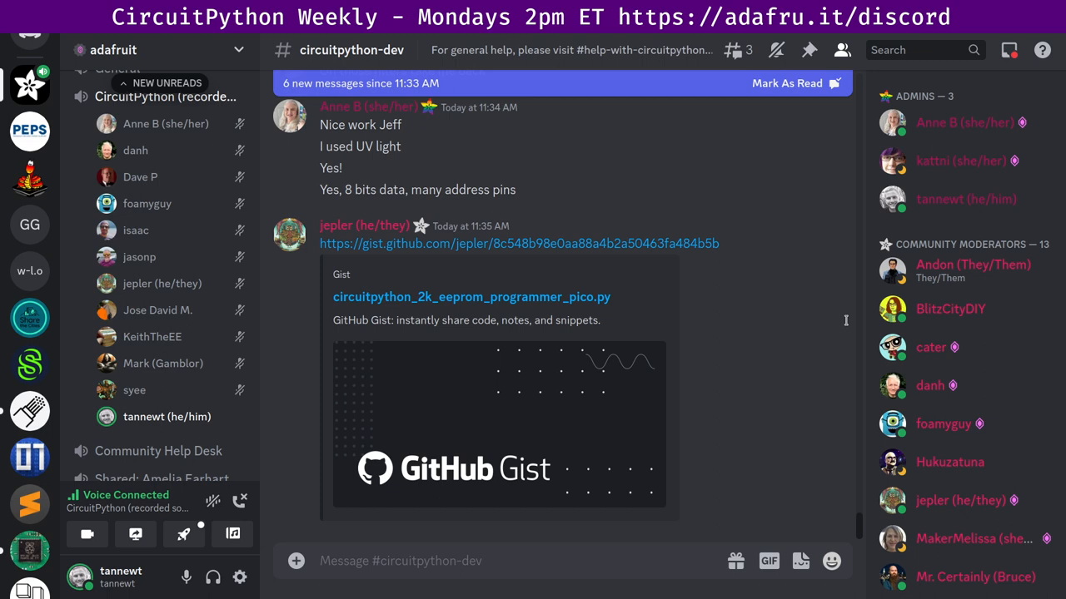
pyautogui.moveTo(831, 410)
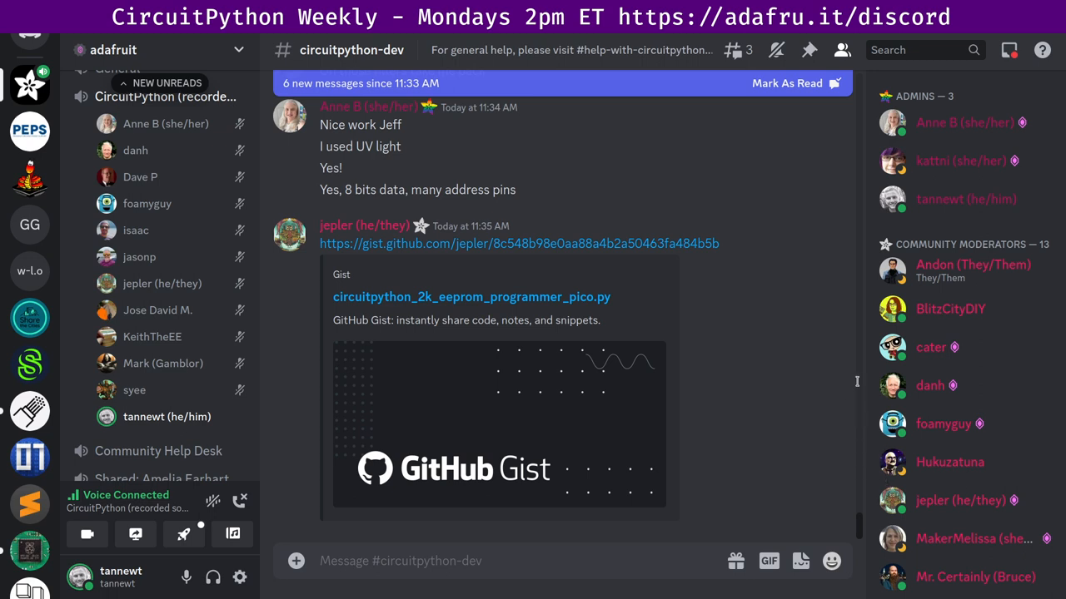
pyautogui.moveTo(928, 492)
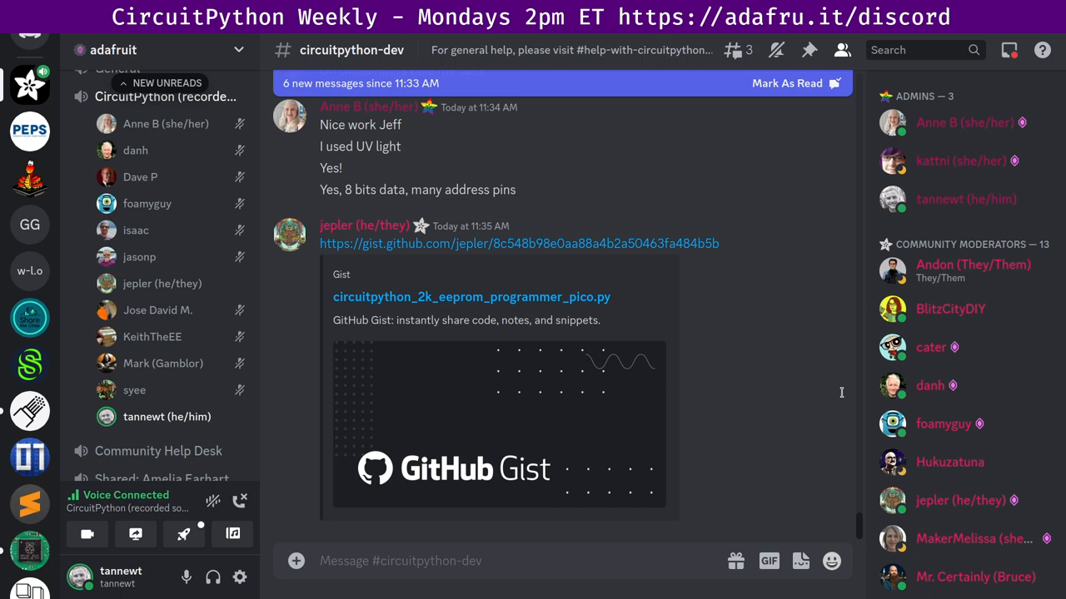
pyautogui.moveTo(162, 283)
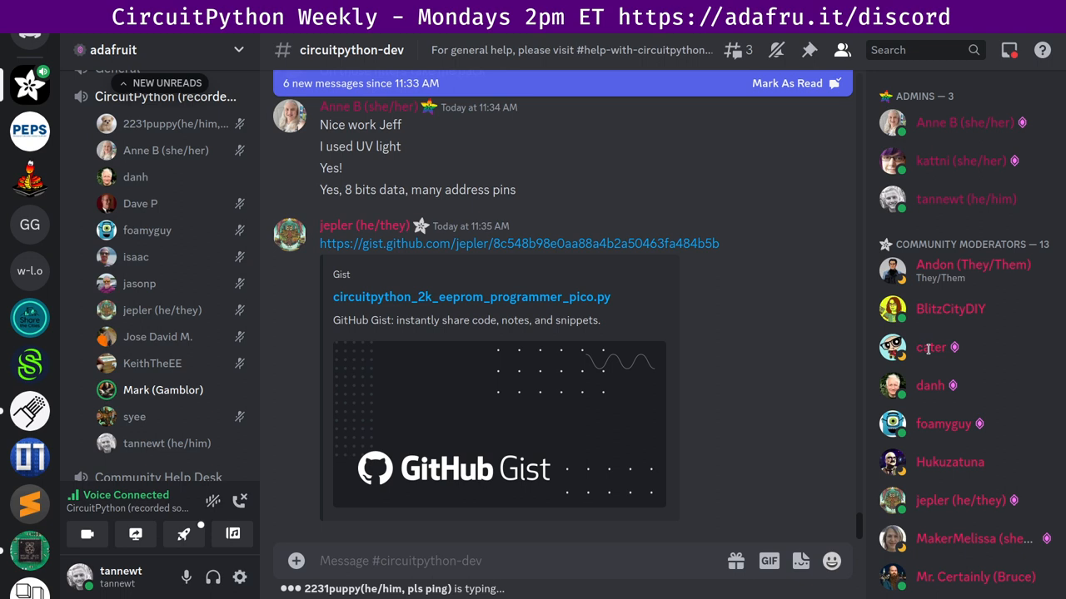
pyautogui.scroll(-3)
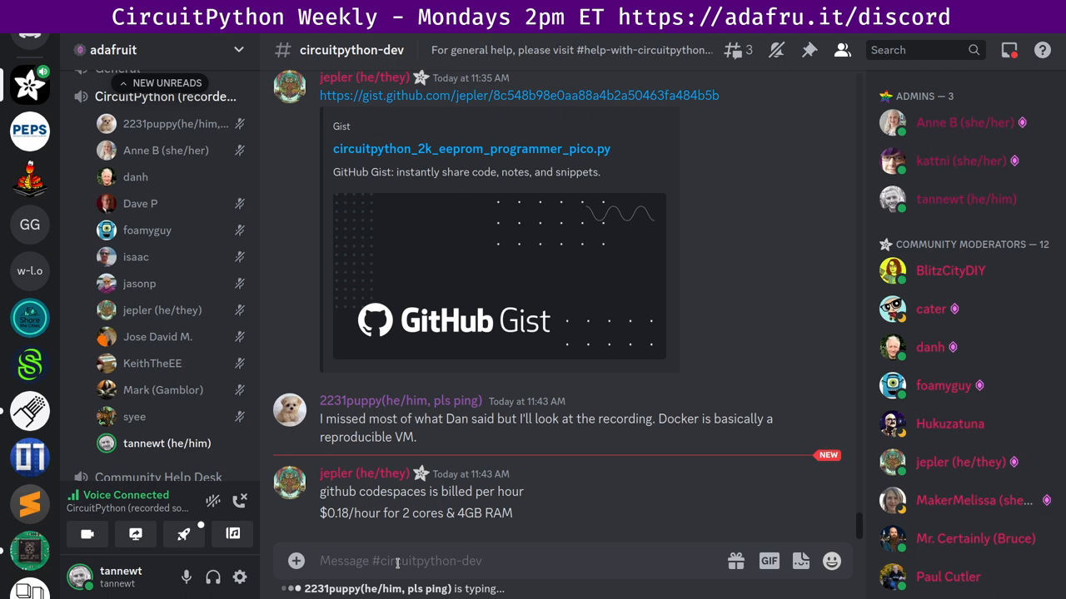
pyautogui.scroll(-3)
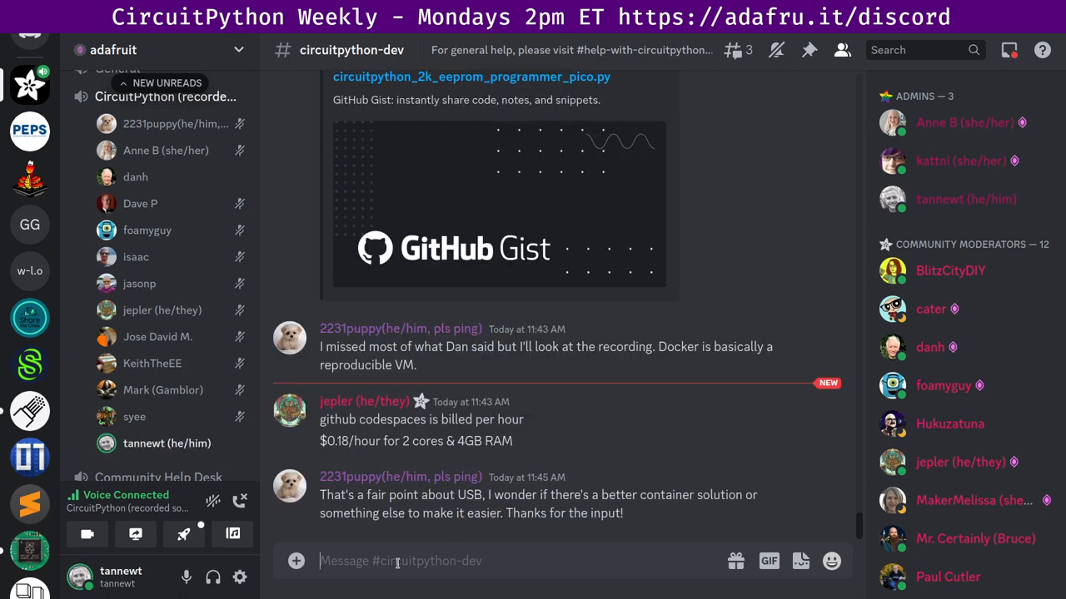